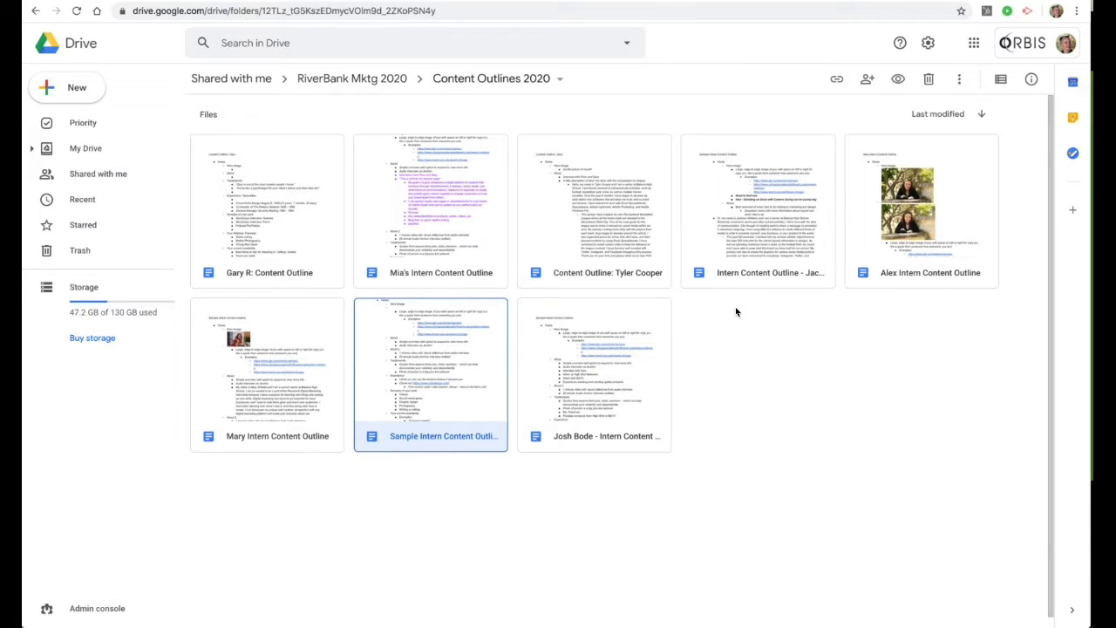
mouse_move(530, 166)
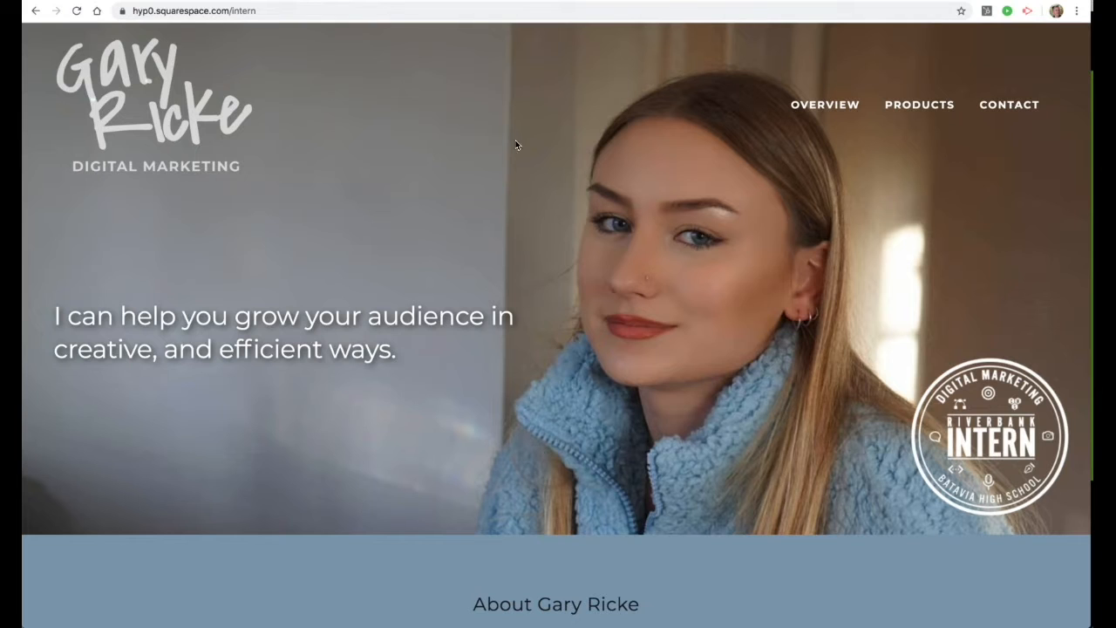
mouse_move(476, 255)
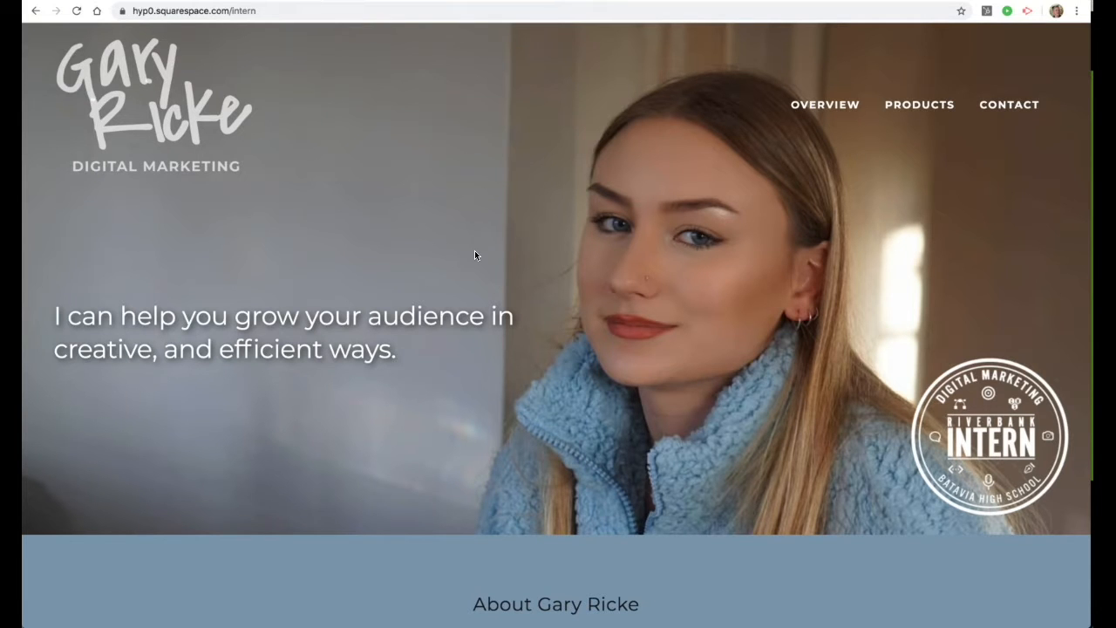
Step: Scroll Gary Ricke's intern site from the hero through About, interview and testimonials
scroll("down", 3)
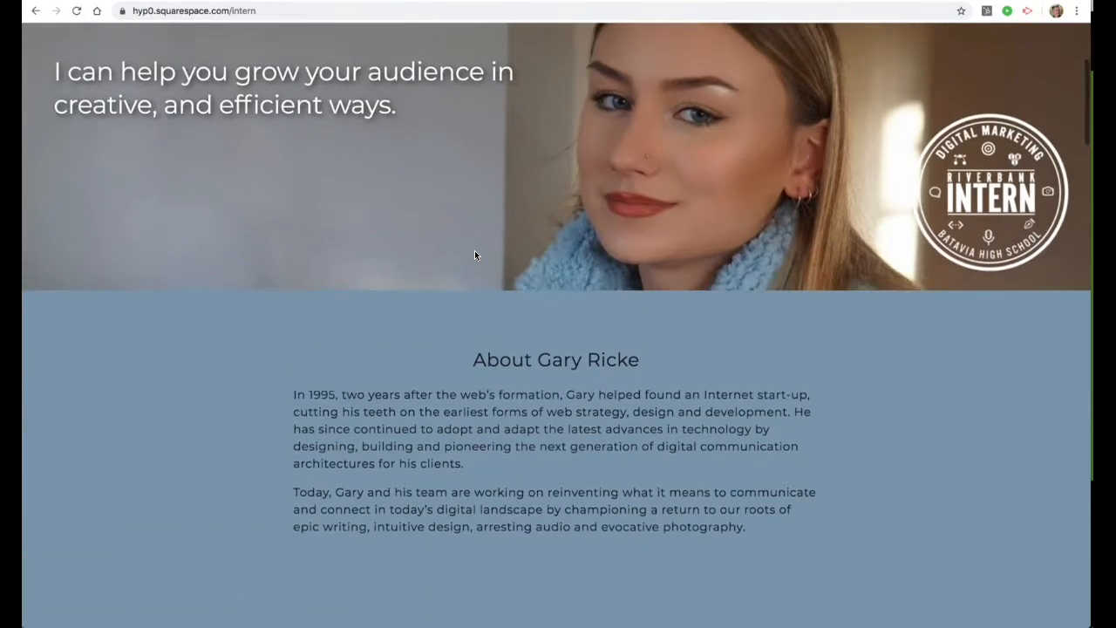
scroll("down", 3)
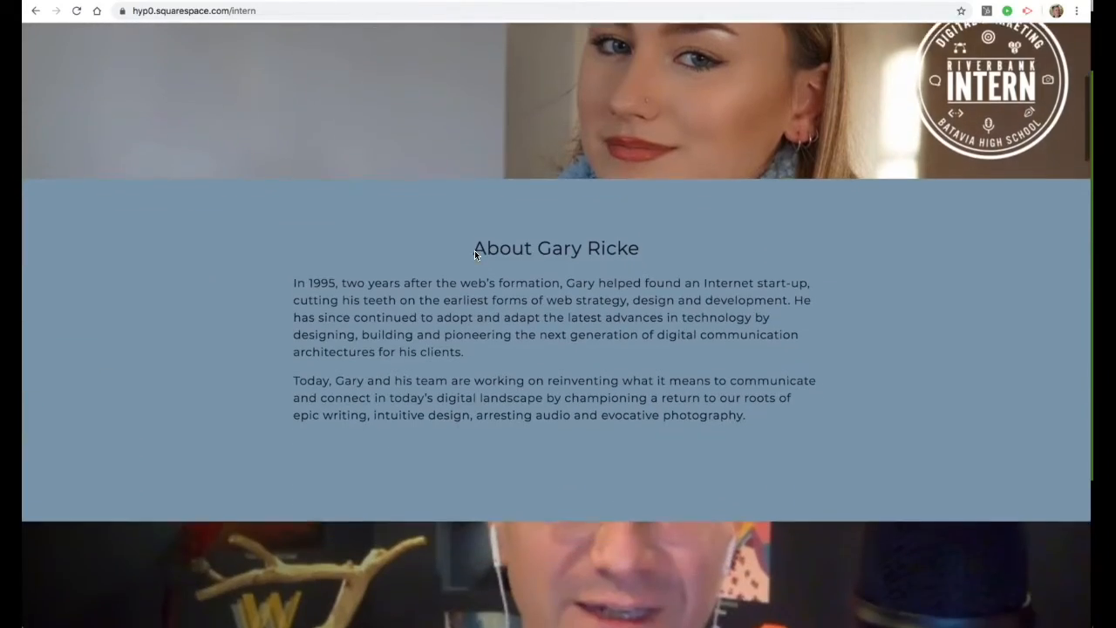
scroll("down", 3)
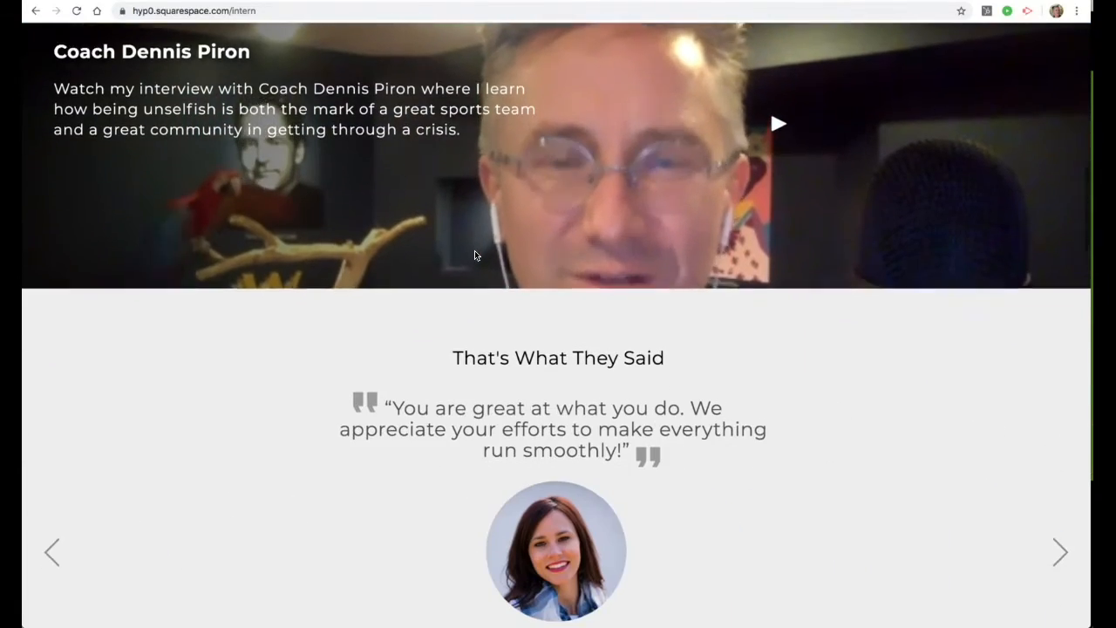
scroll("down", 3)
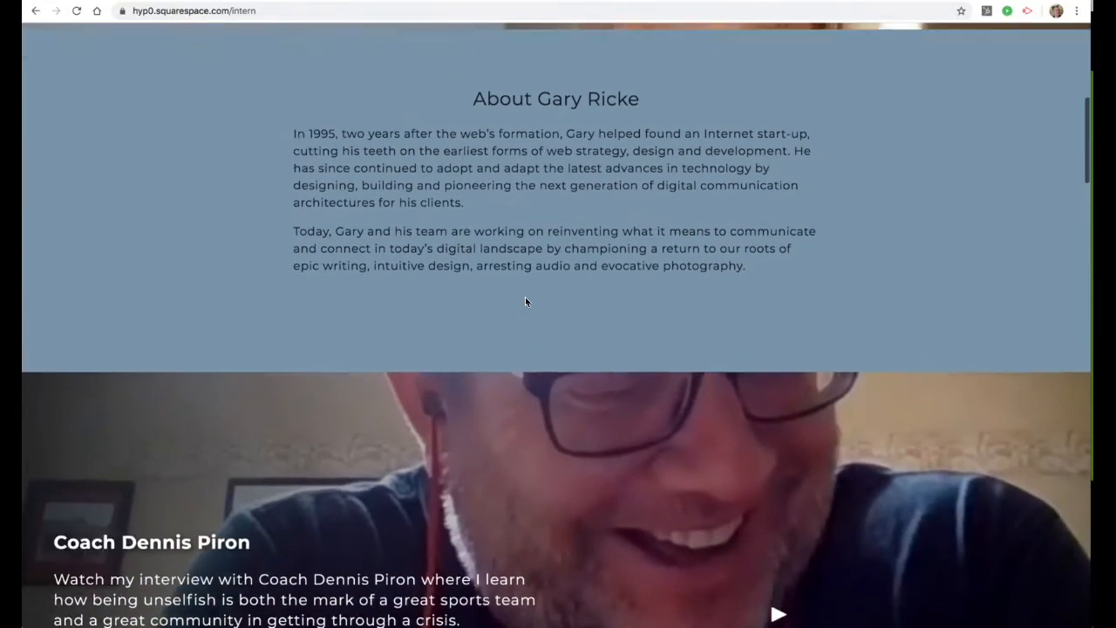
scroll("up", 3)
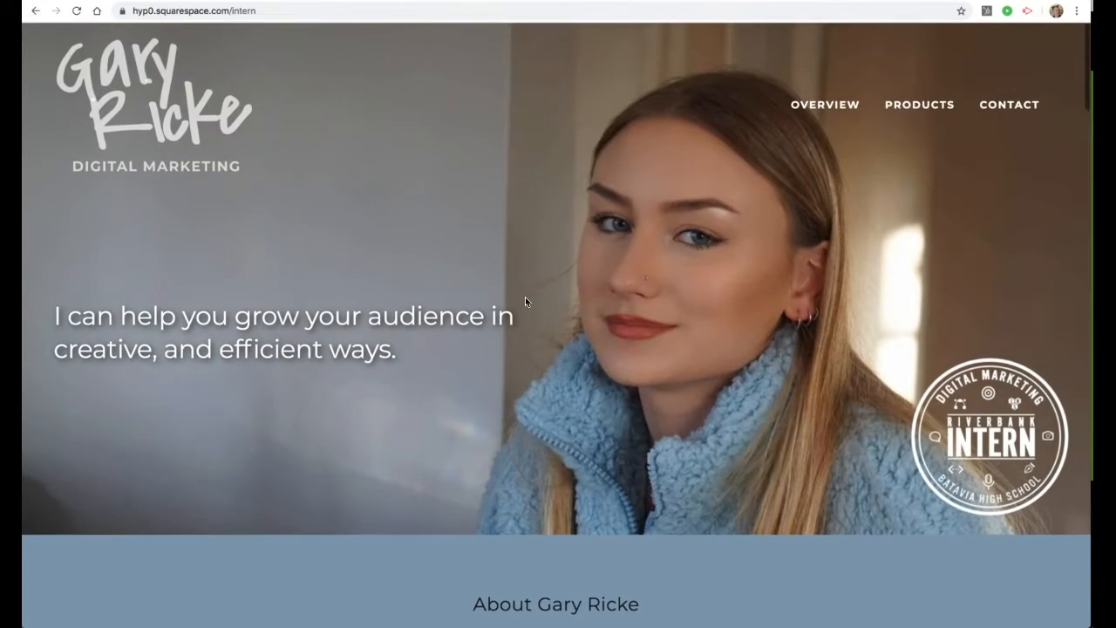
scroll("down", 3)
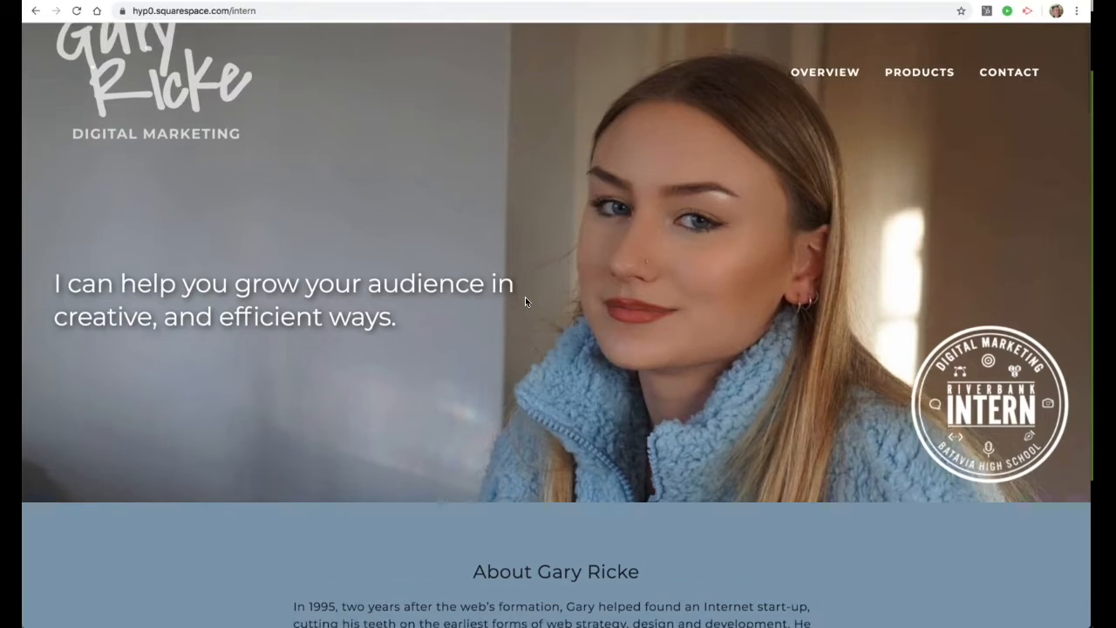
Step: Continue down through Mad Skills, My Work, Hire Me and Hobbies to the page bottom
scroll("down", 3)
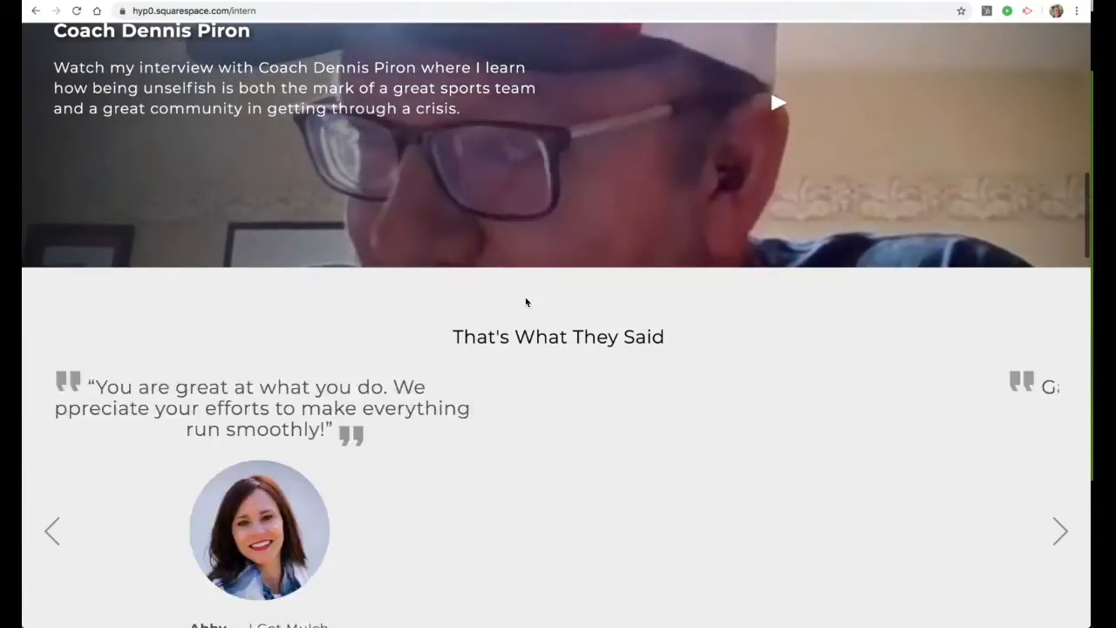
scroll("down", 3)
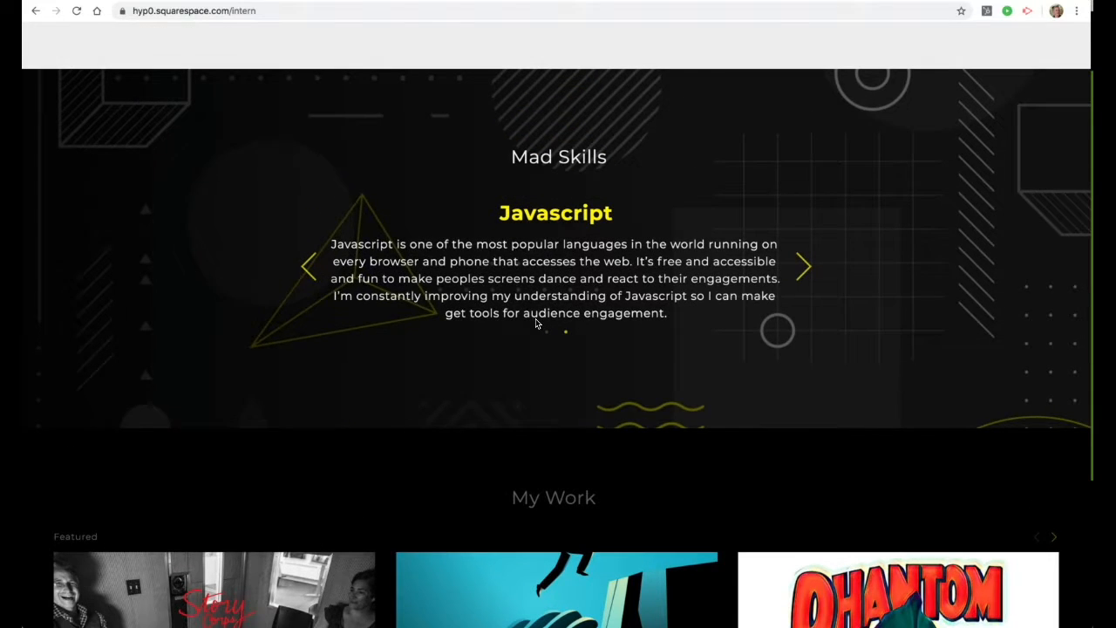
scroll("down", 3)
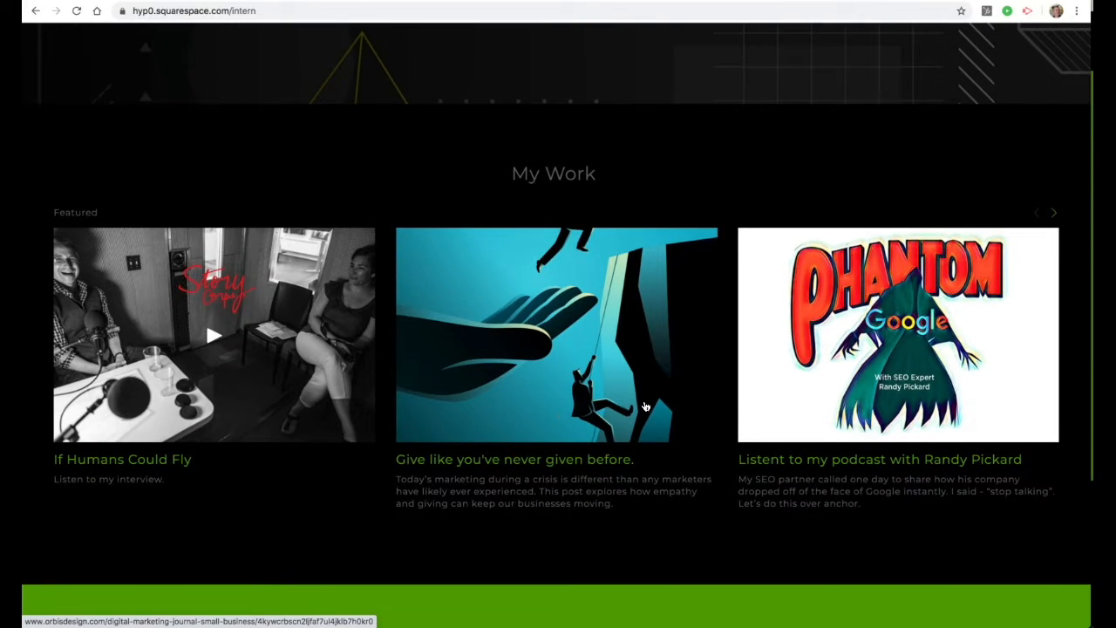
scroll("down", 3)
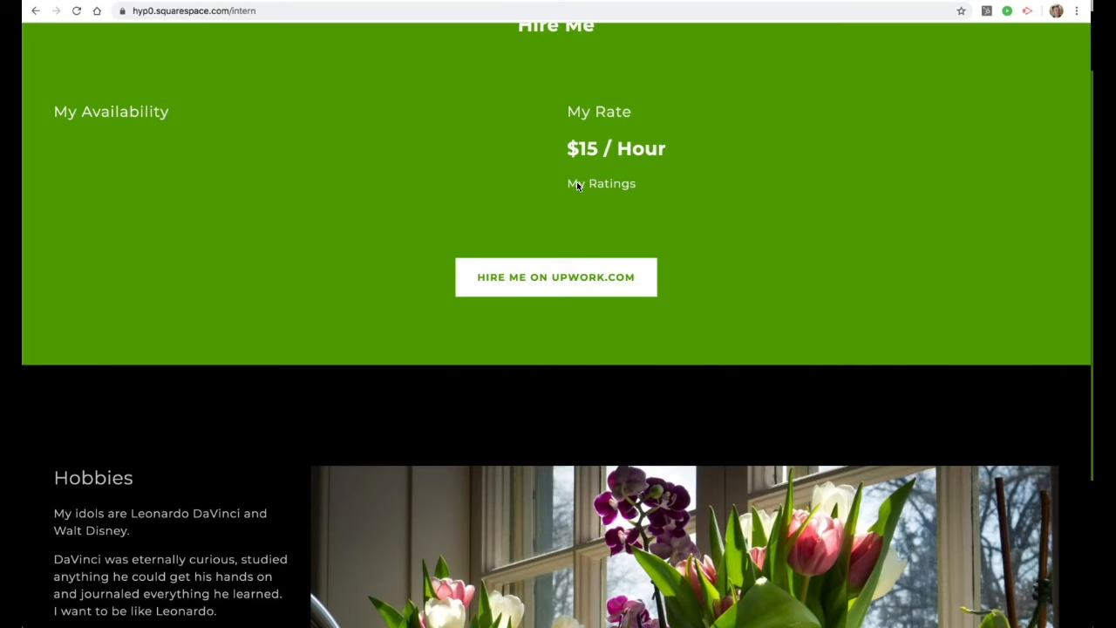
scroll("down", 3)
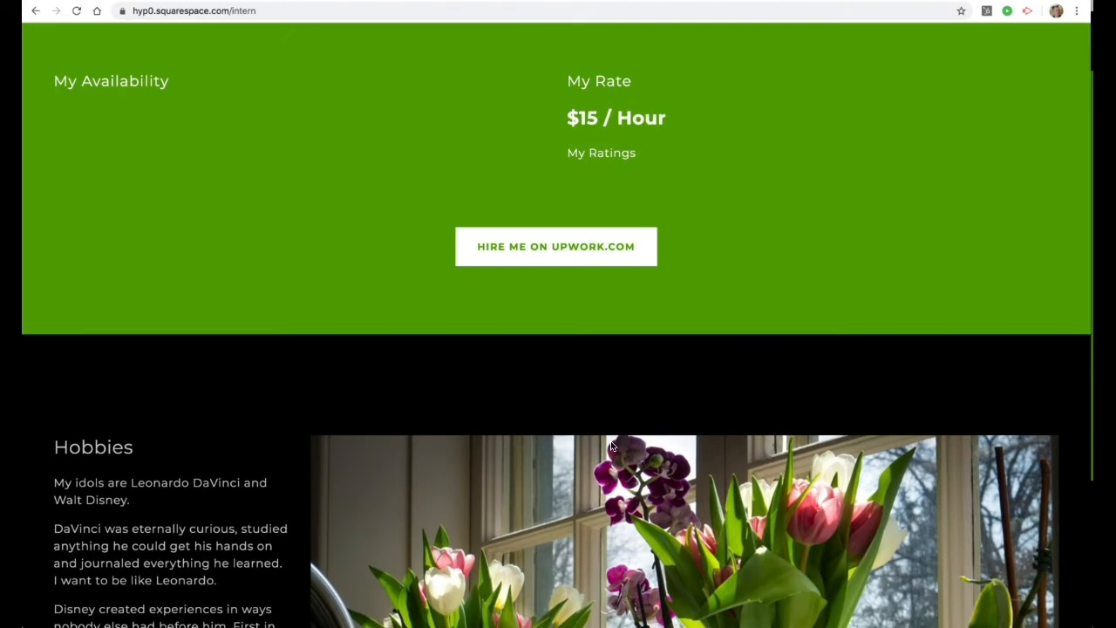
scroll("down", 3)
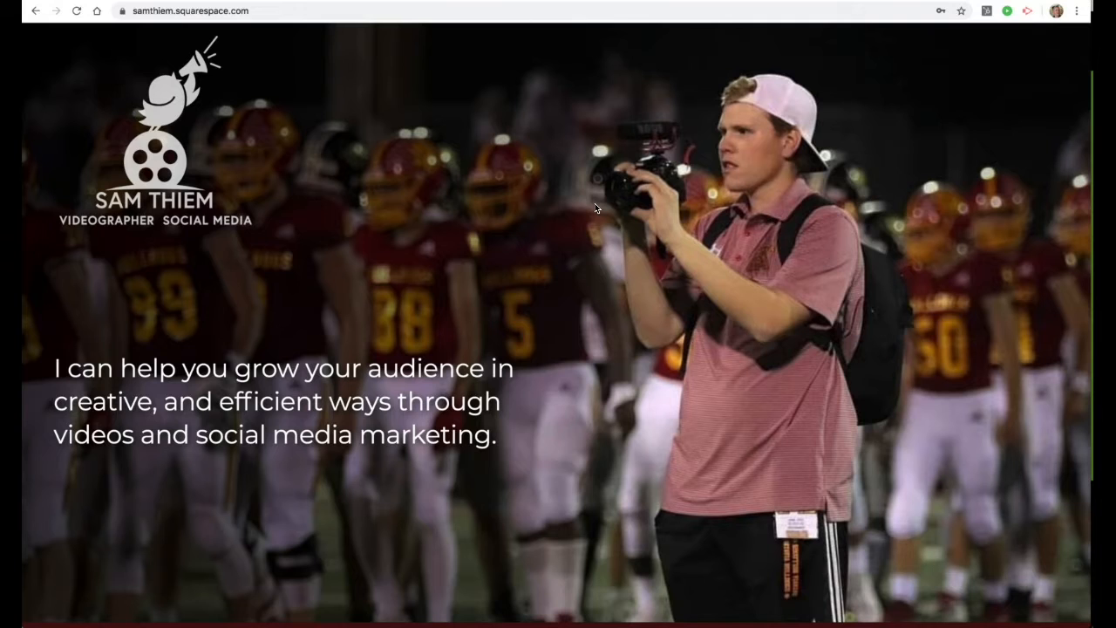
Step: Scroll Sam Thiem's site through About, interview, My Work and Hire Me showing $15 / Hour
scroll("down", 3)
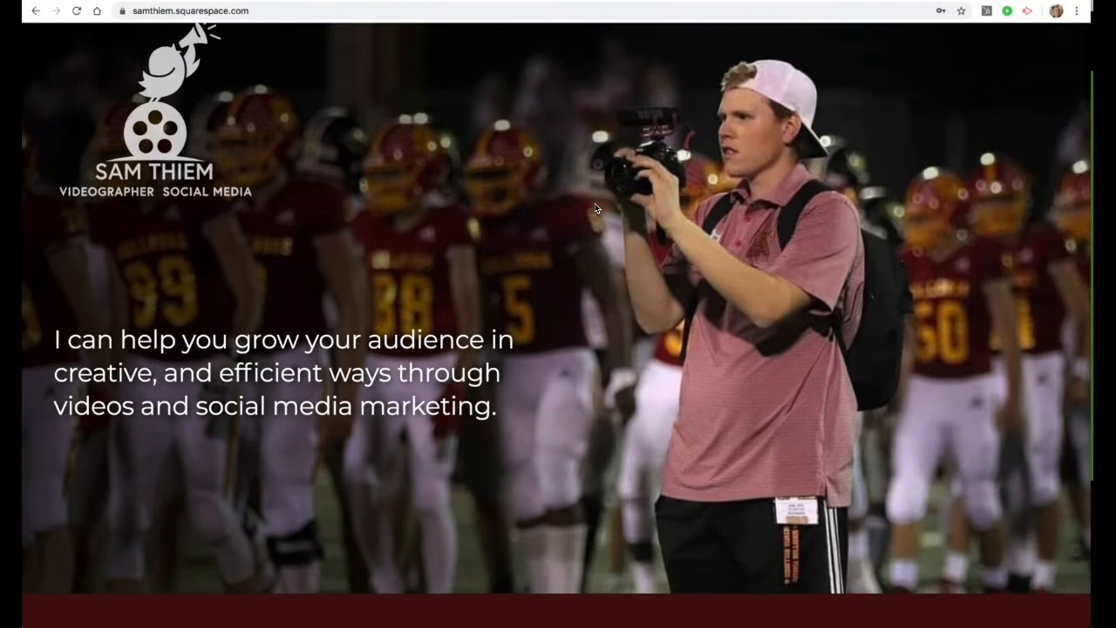
scroll("down", 3)
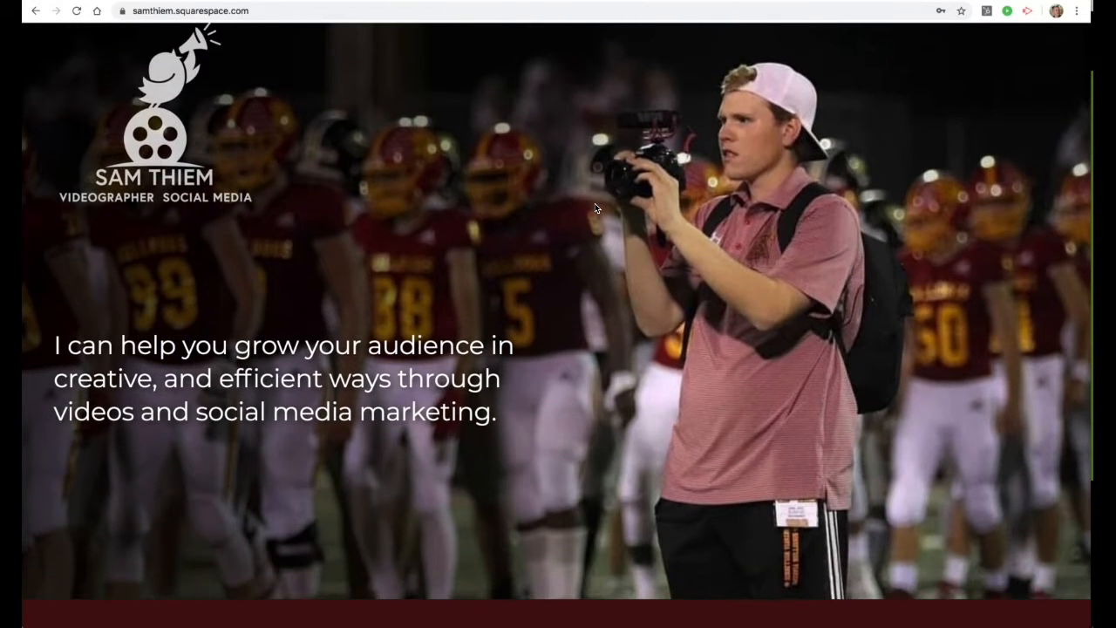
scroll("down", 3)
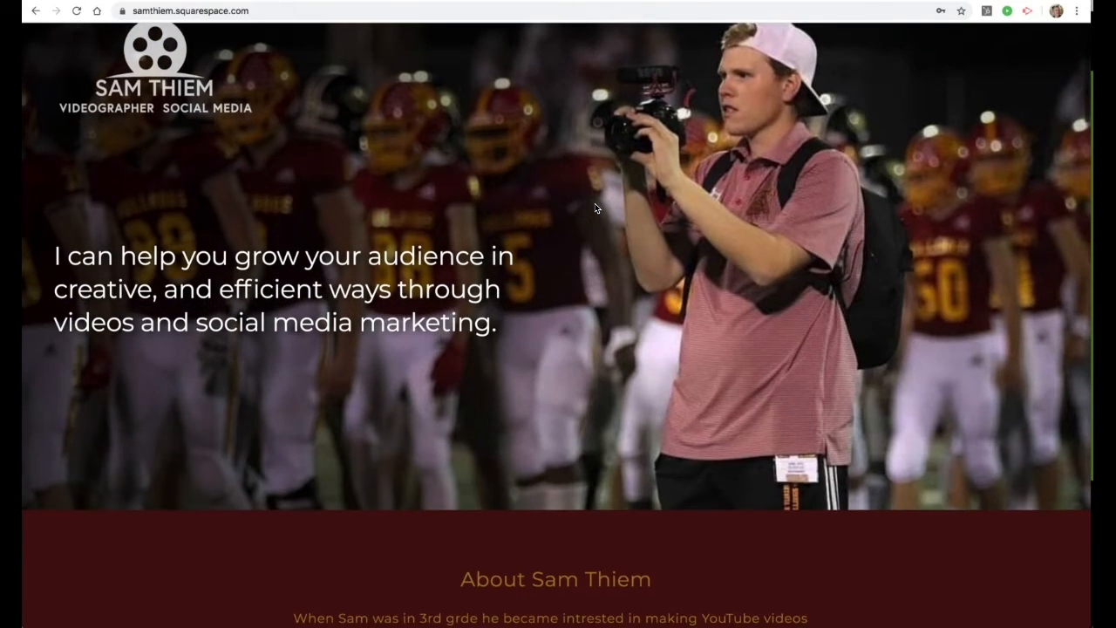
scroll("down", 3)
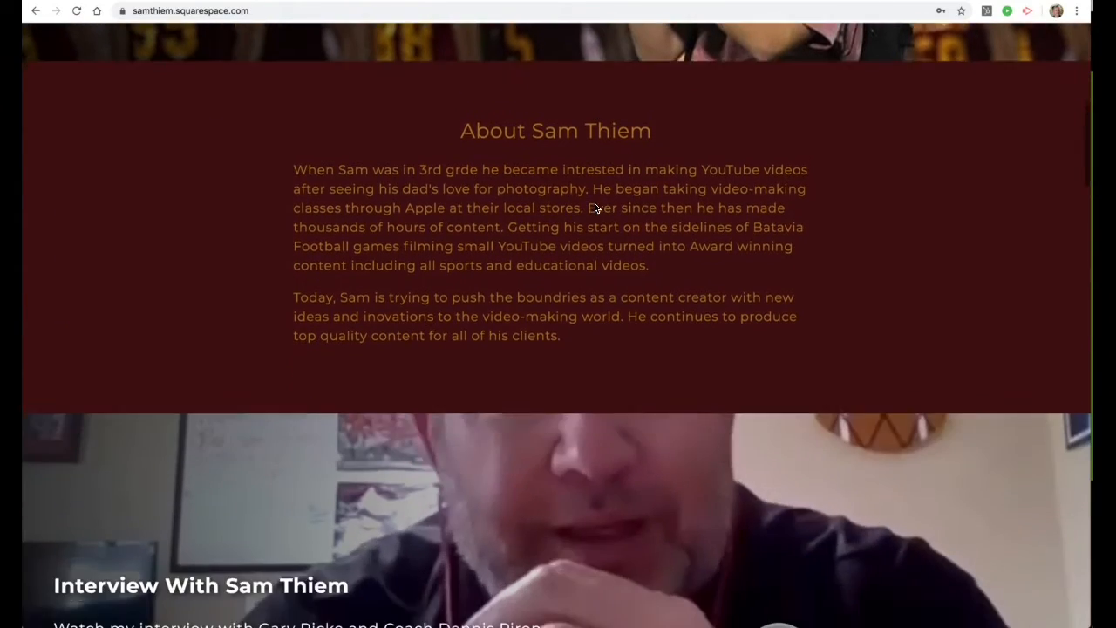
scroll("down", 3)
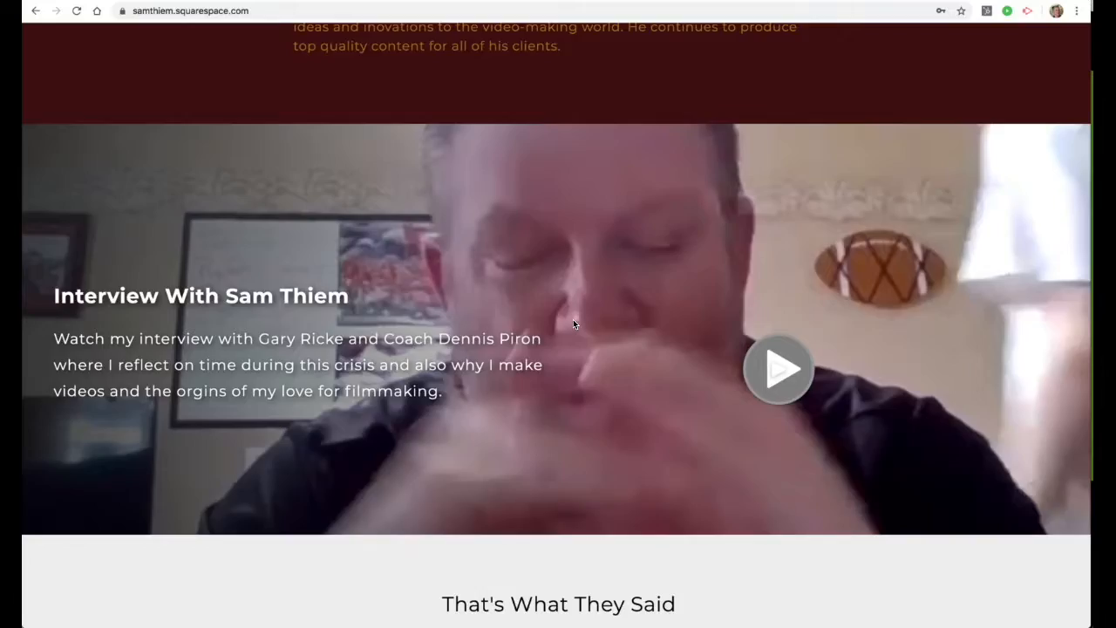
scroll("down", 3)
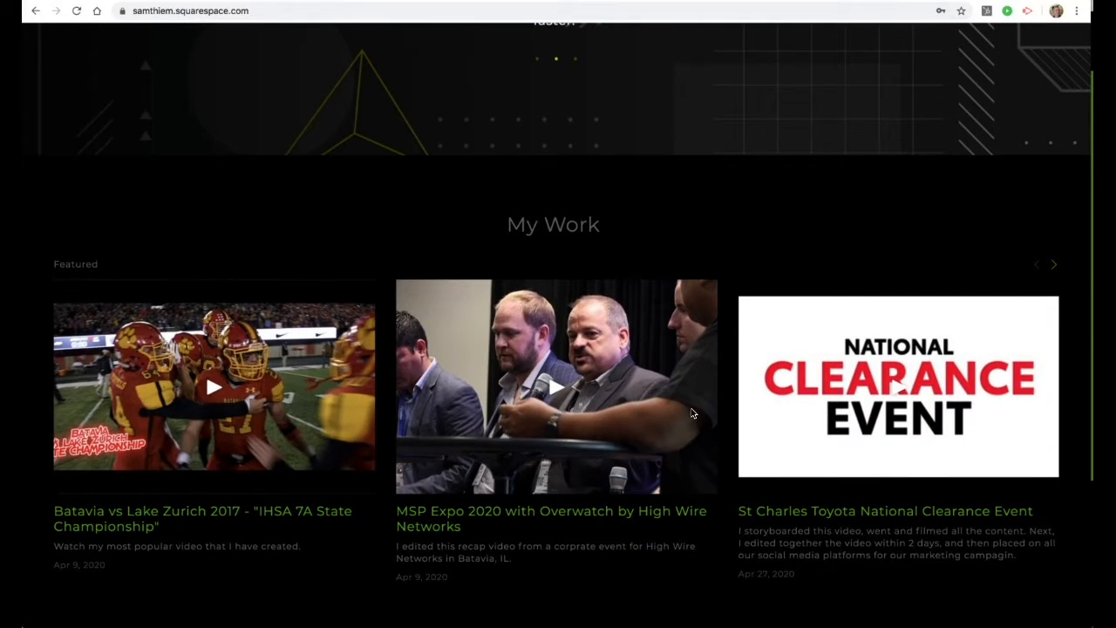
left_click(896, 387)
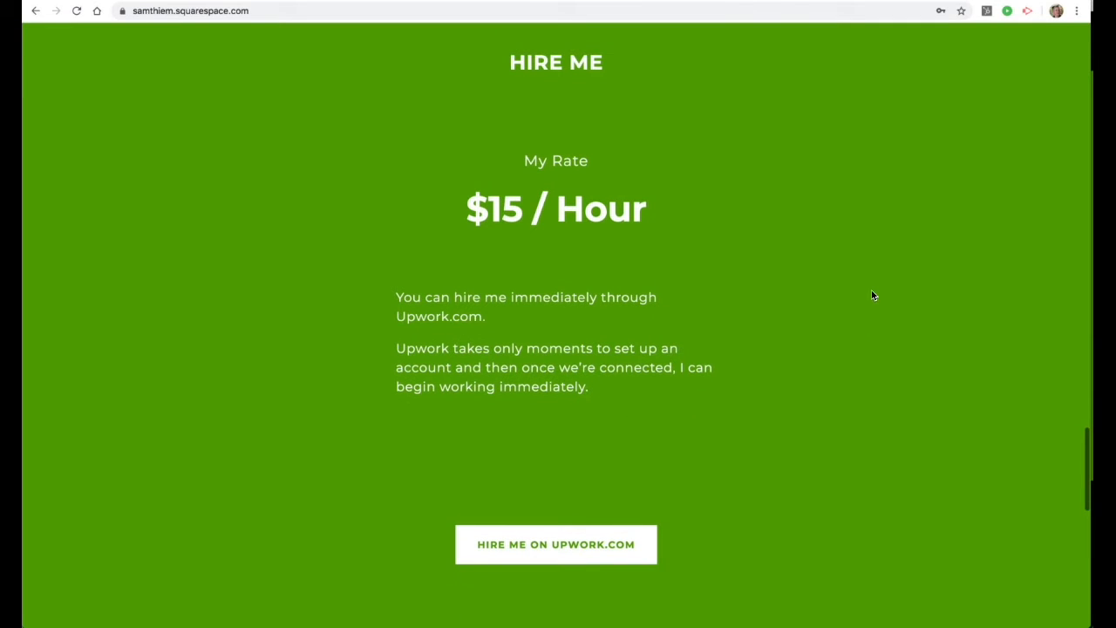
scroll("up", 3)
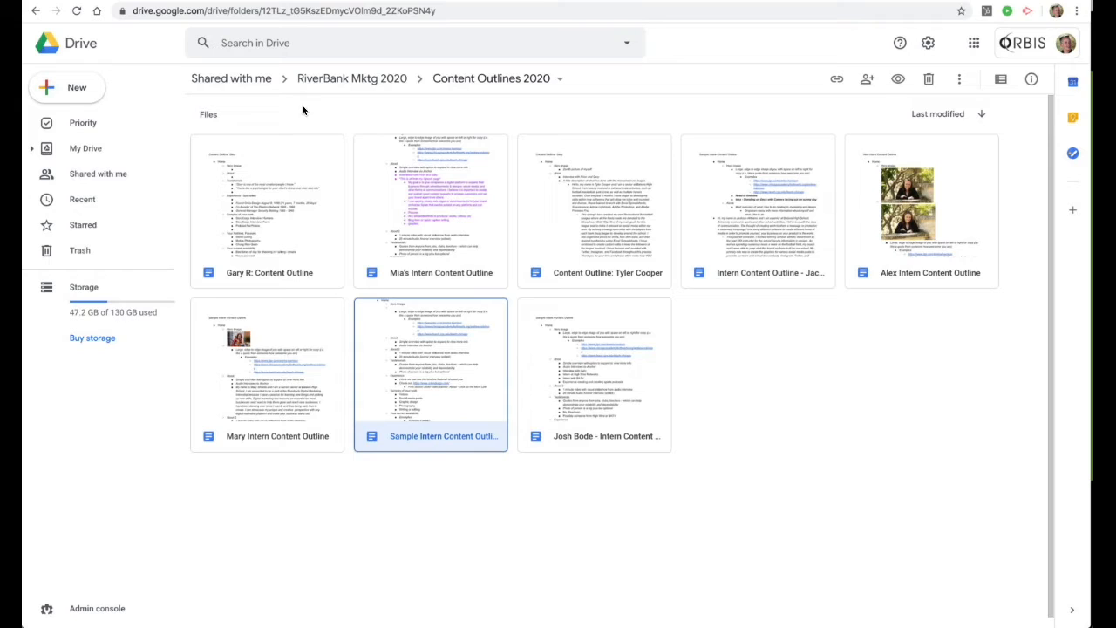
mouse_move(405, 117)
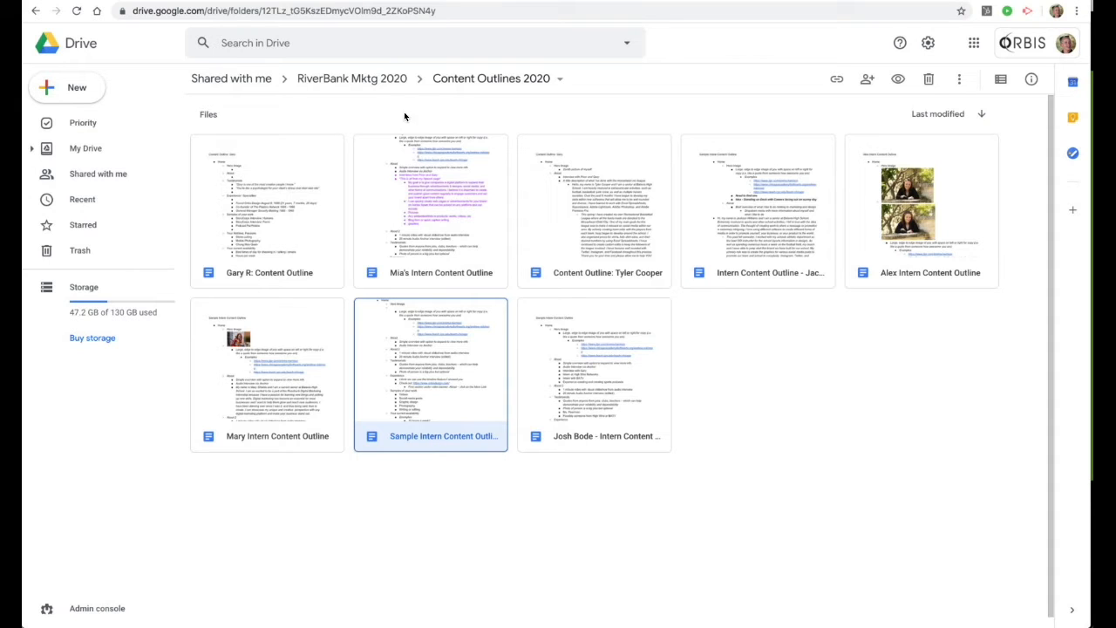
mouse_move(544, 190)
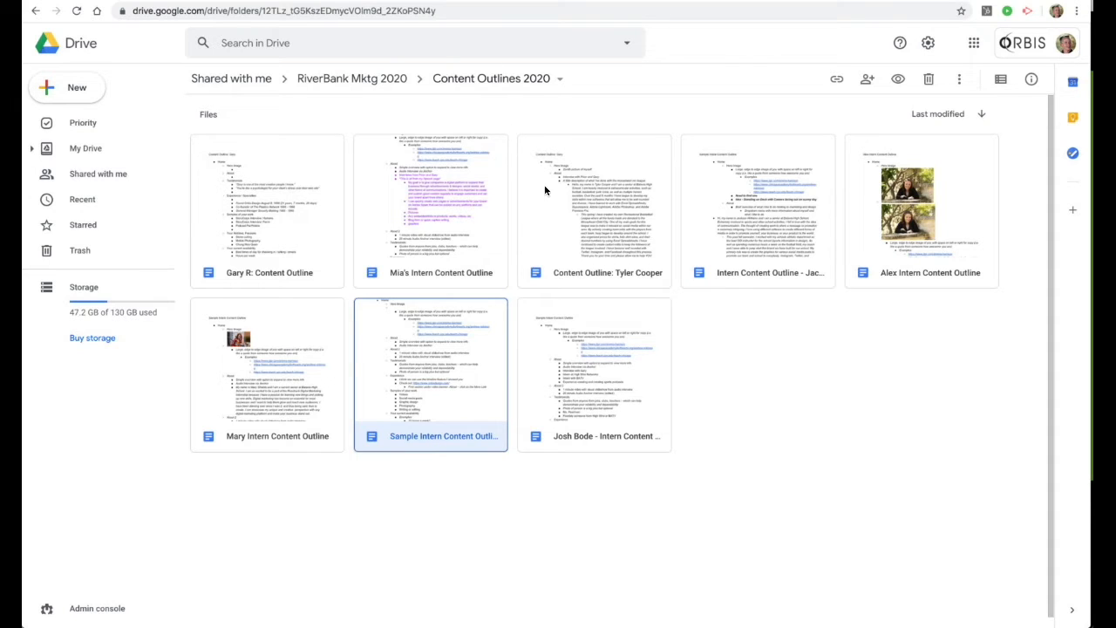
mouse_move(480, 202)
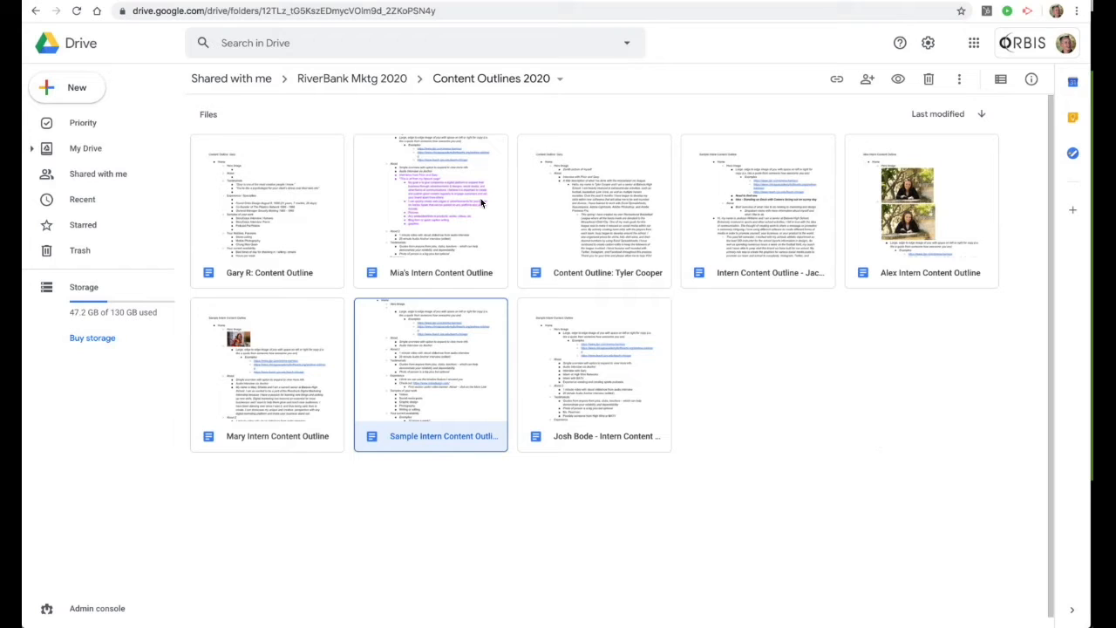
mouse_move(599, 579)
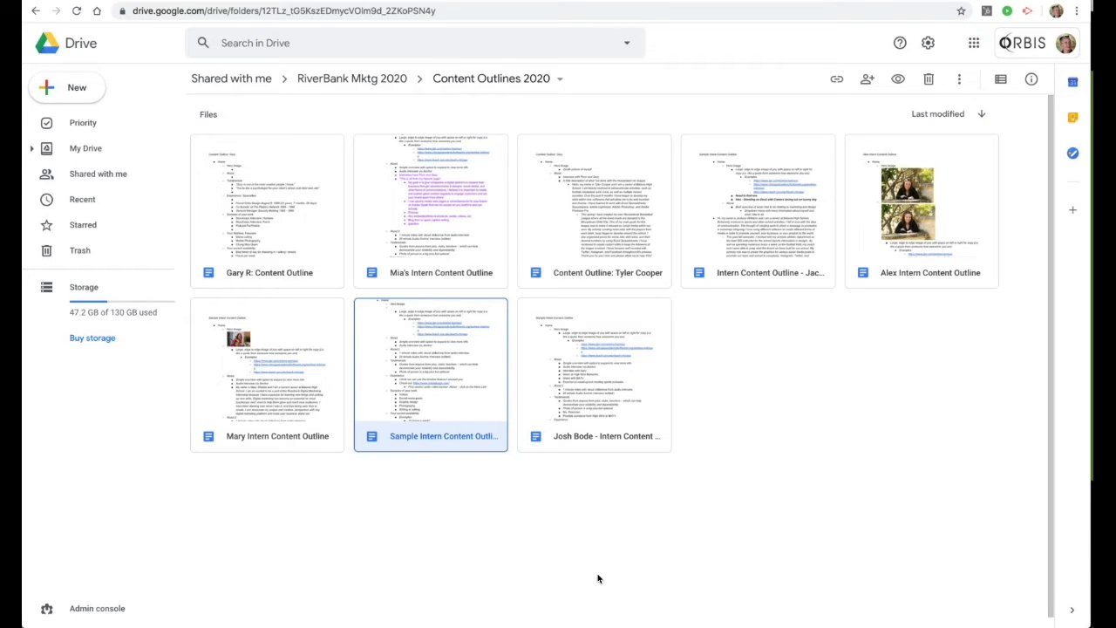
mouse_move(421, 386)
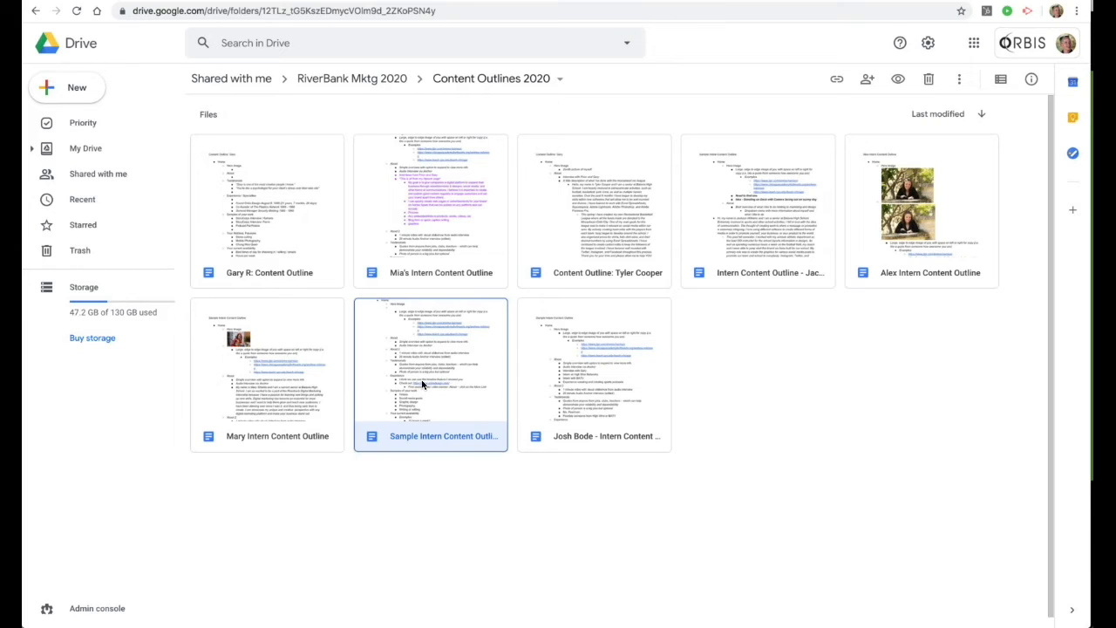
mouse_move(794, 427)
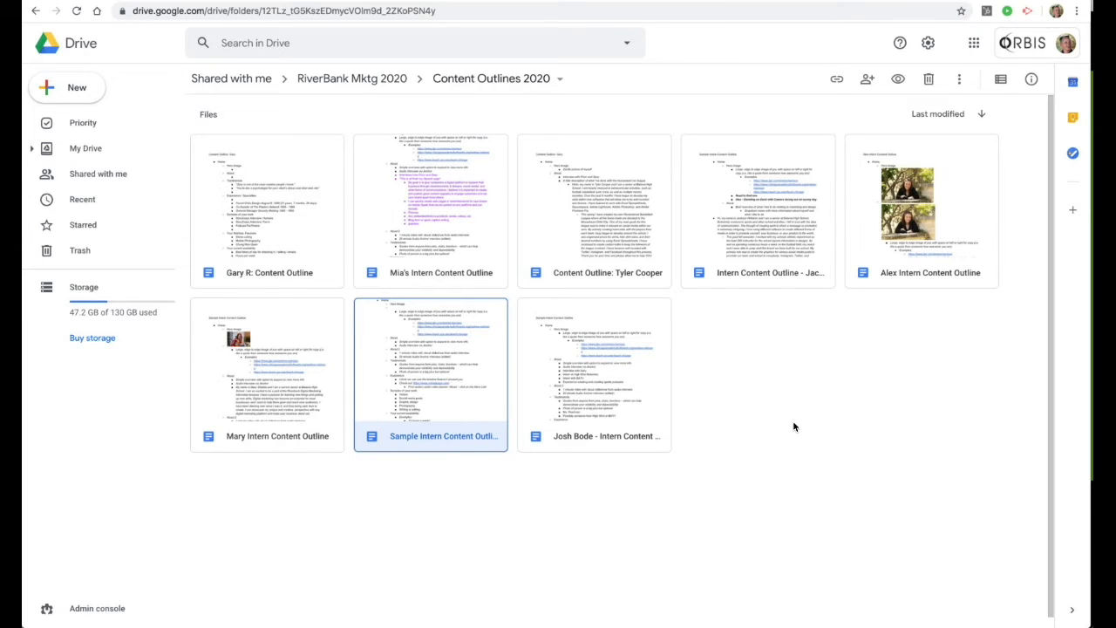
mouse_move(765, 502)
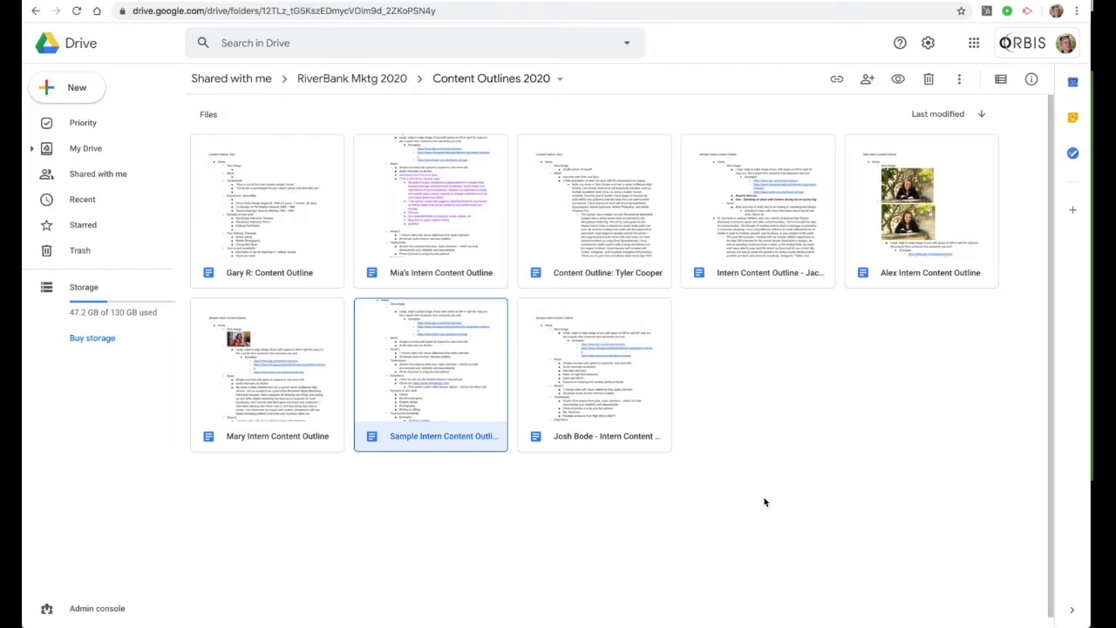
mouse_move(470, 355)
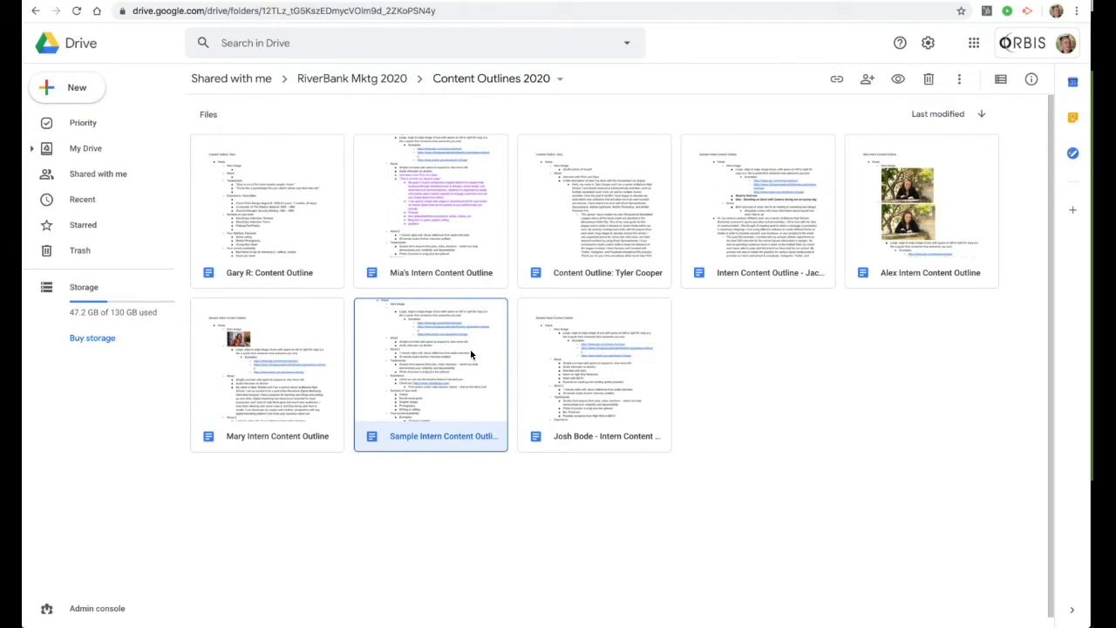
Step: Open the Sample Intern Content Outline document from the Content Outlines 2020 folder
double_click(429, 373)
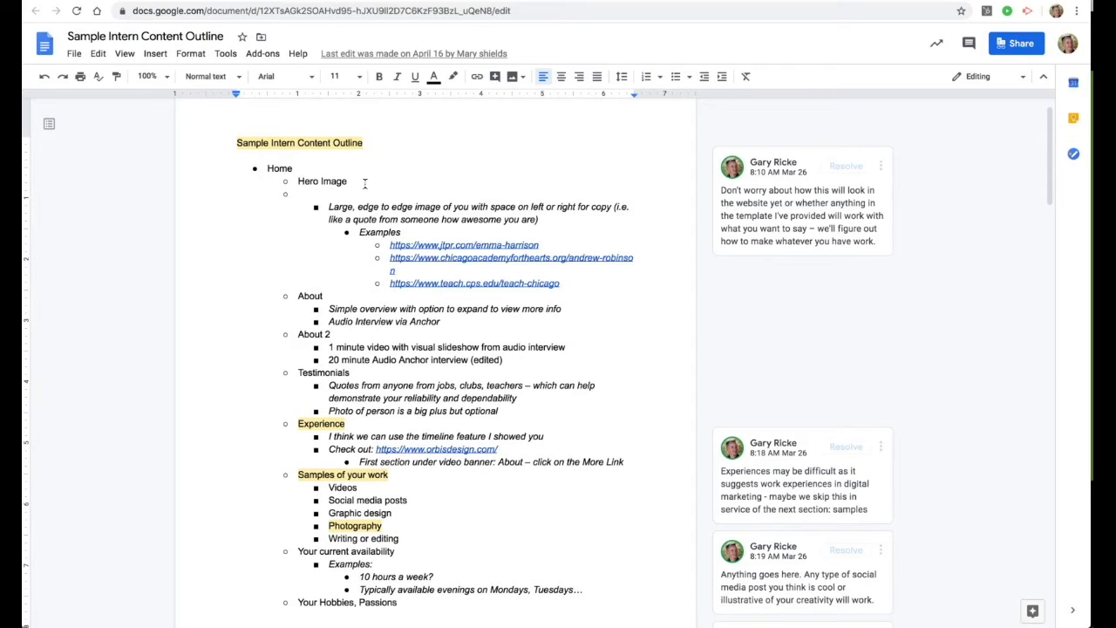
double_click(321, 180)
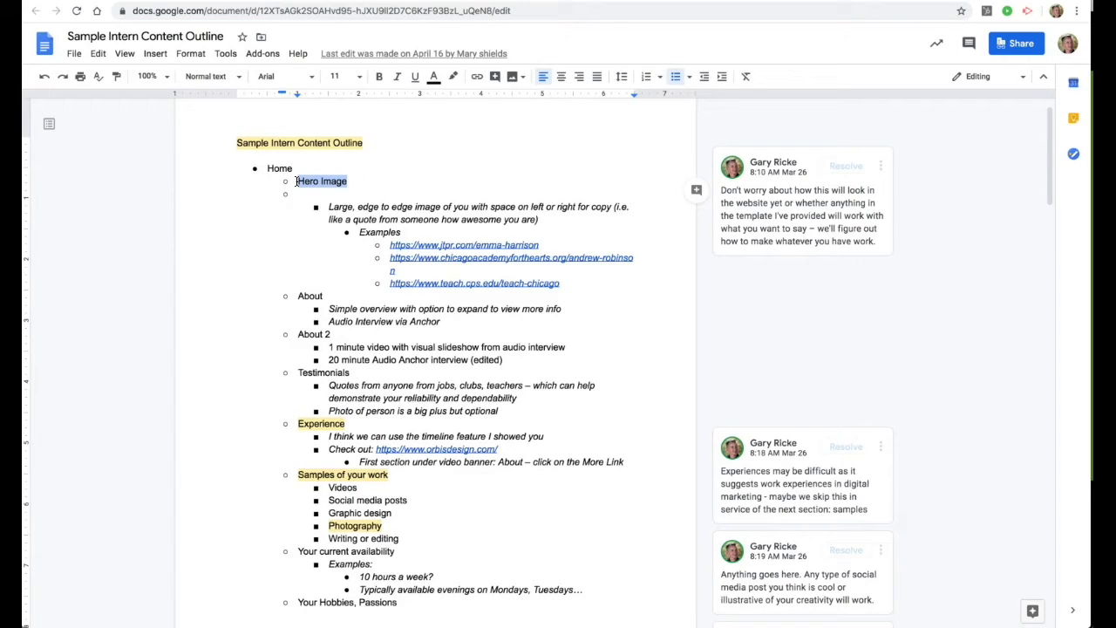
double_click(320, 179)
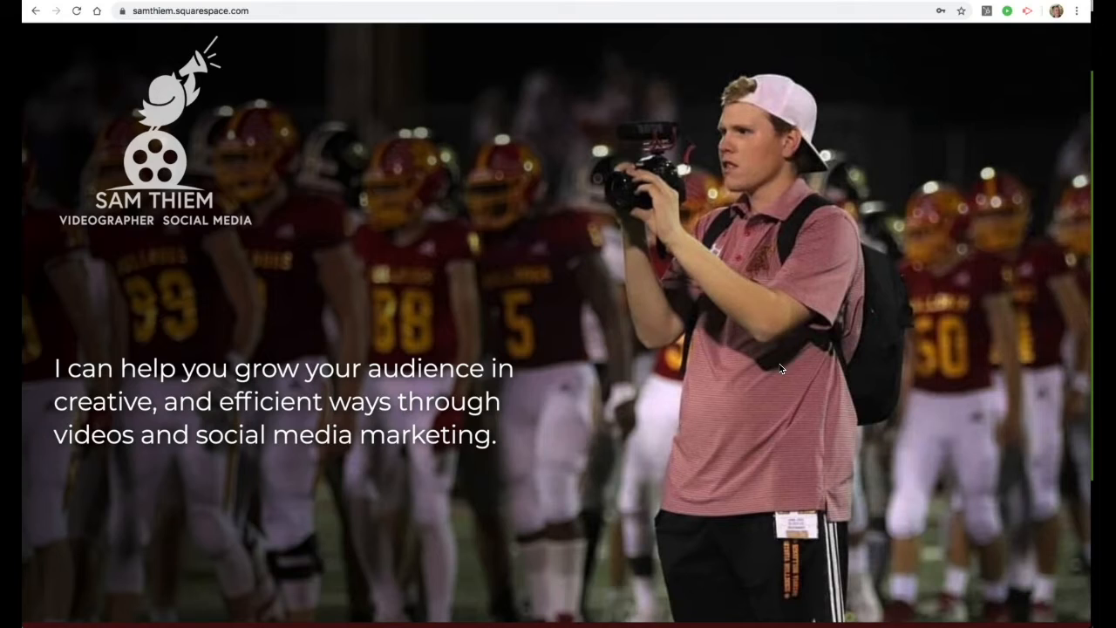
Step: Show the Sam Thiem site's full-width hero photo and tagline
scroll("down", 3)
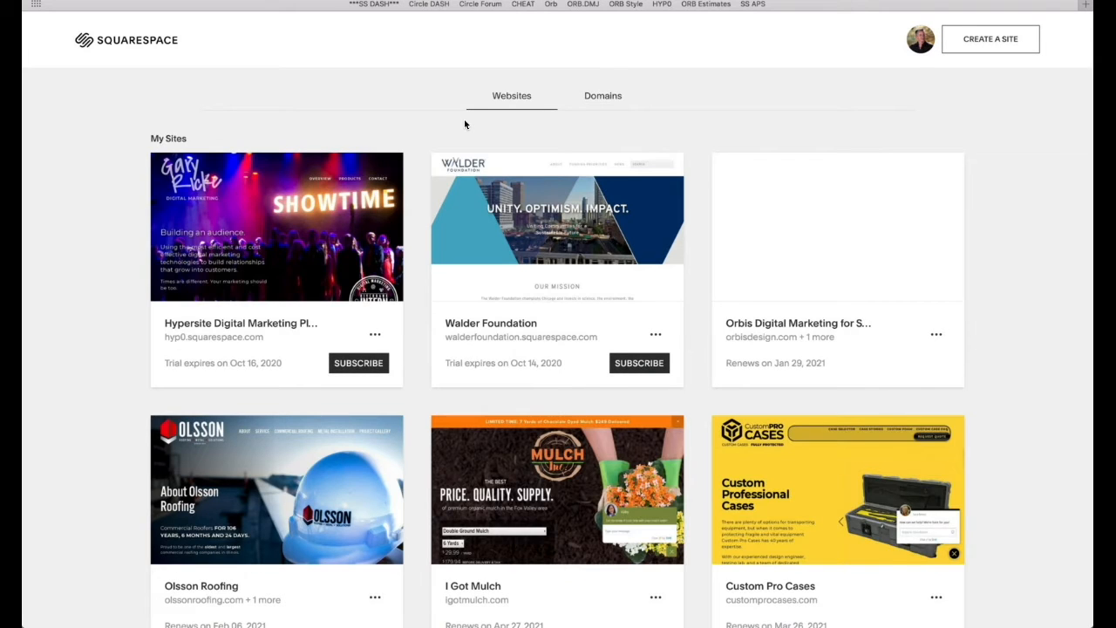
Step: Scroll the Squarespace My Sites list down past the intern sample sites
scroll("down", 3)
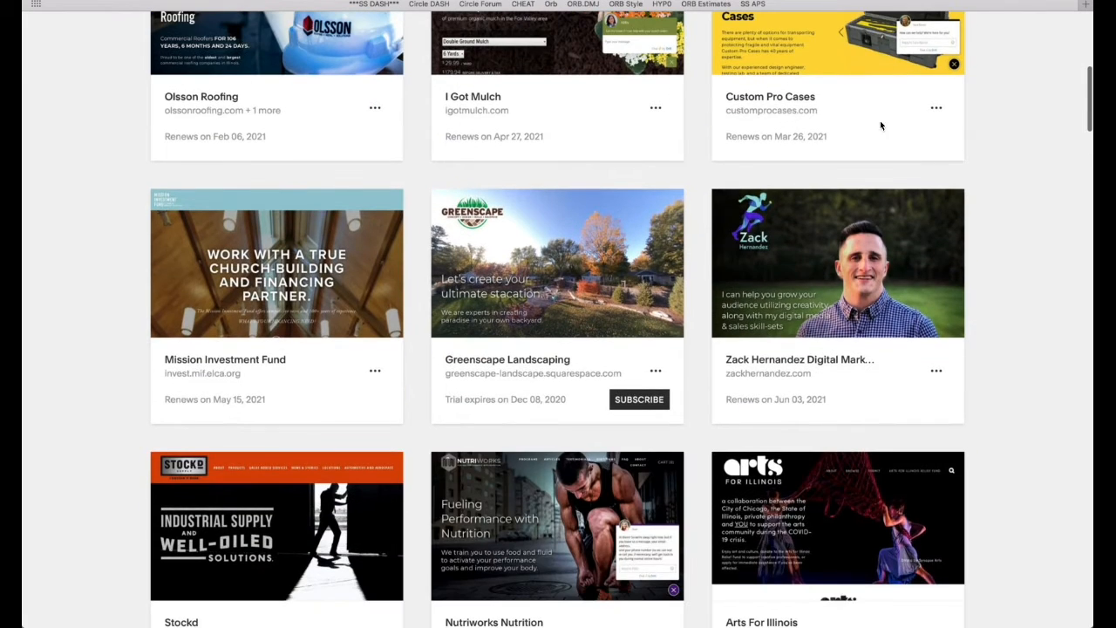
scroll("down", 3)
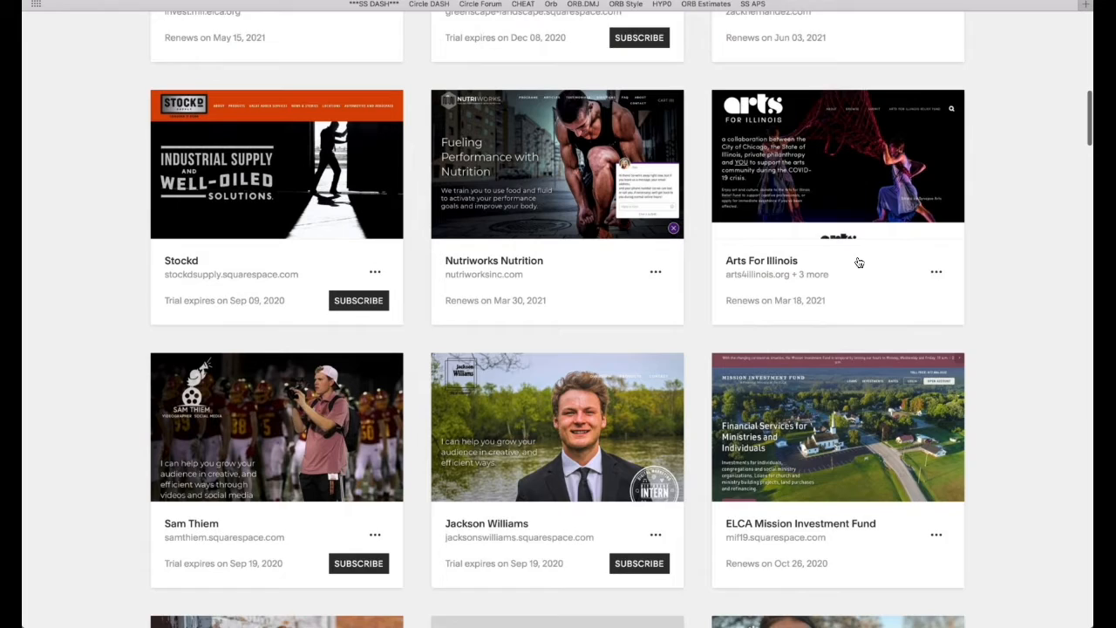
scroll("down", 3)
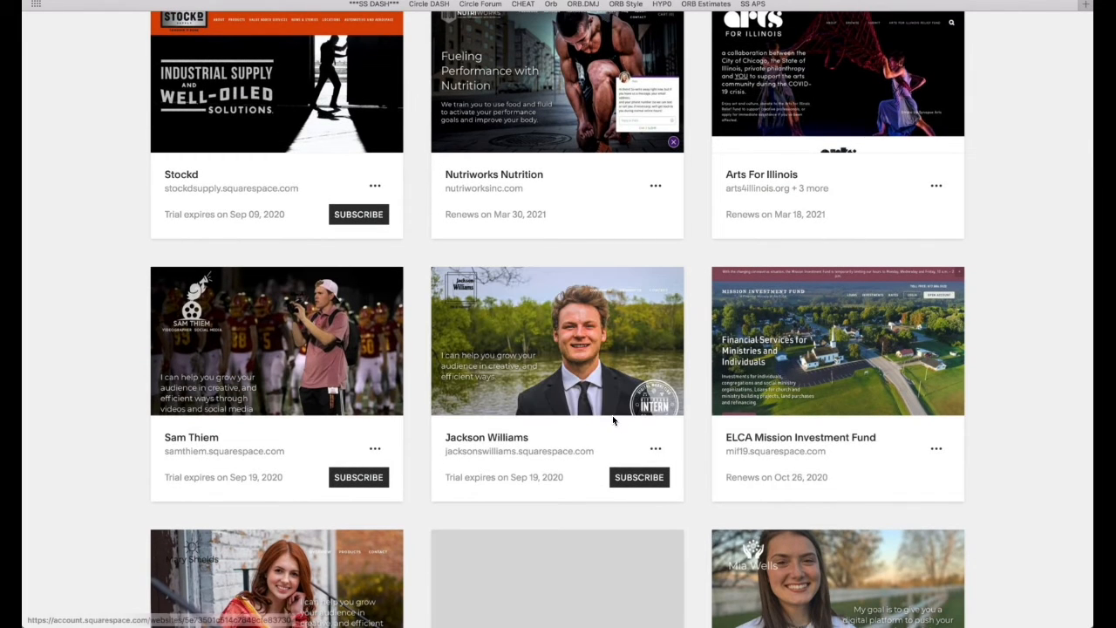
scroll("down", 3)
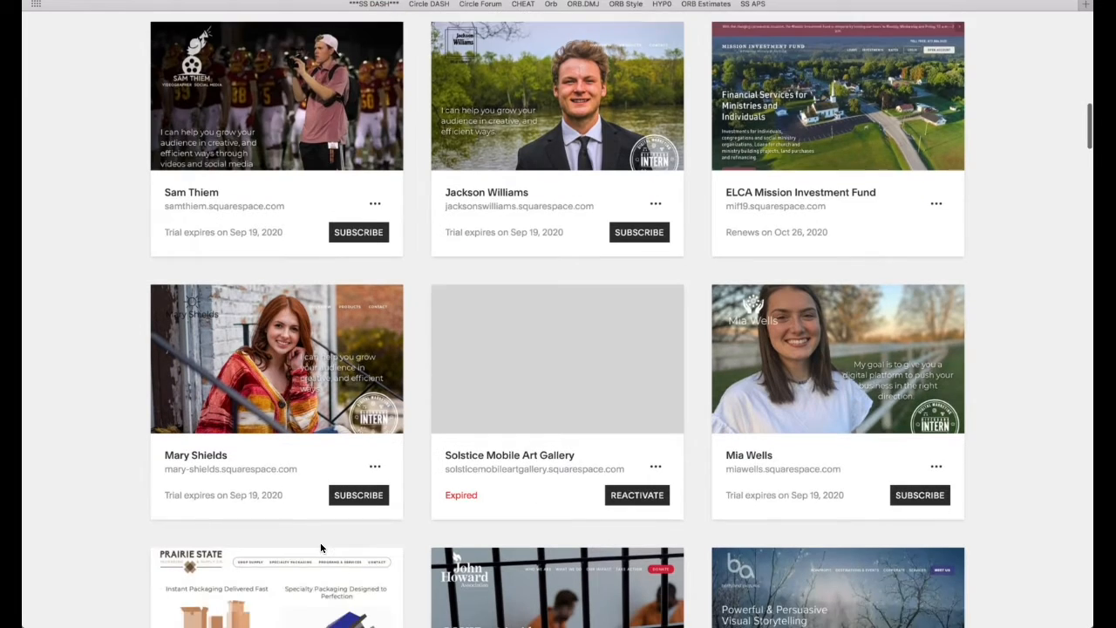
scroll("down", 3)
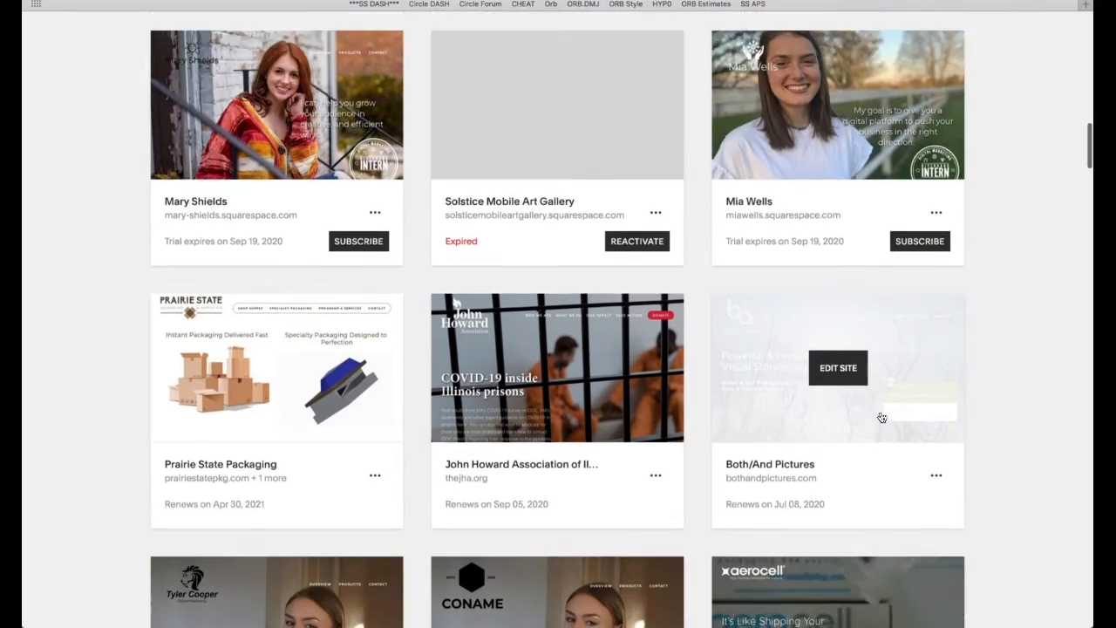
scroll("down", 3)
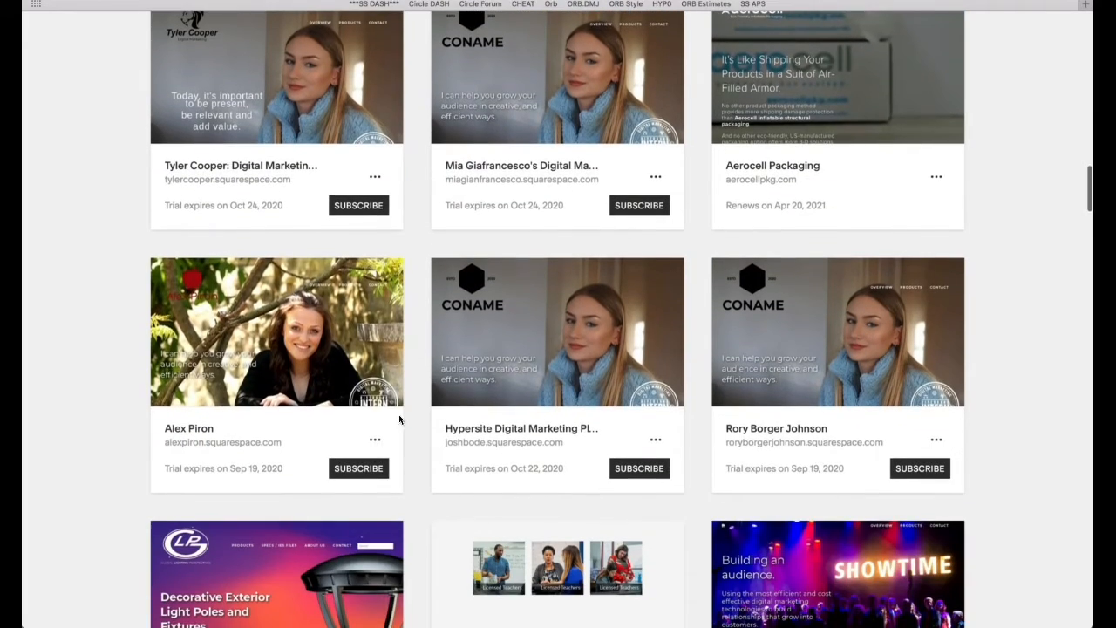
scroll("down", 3)
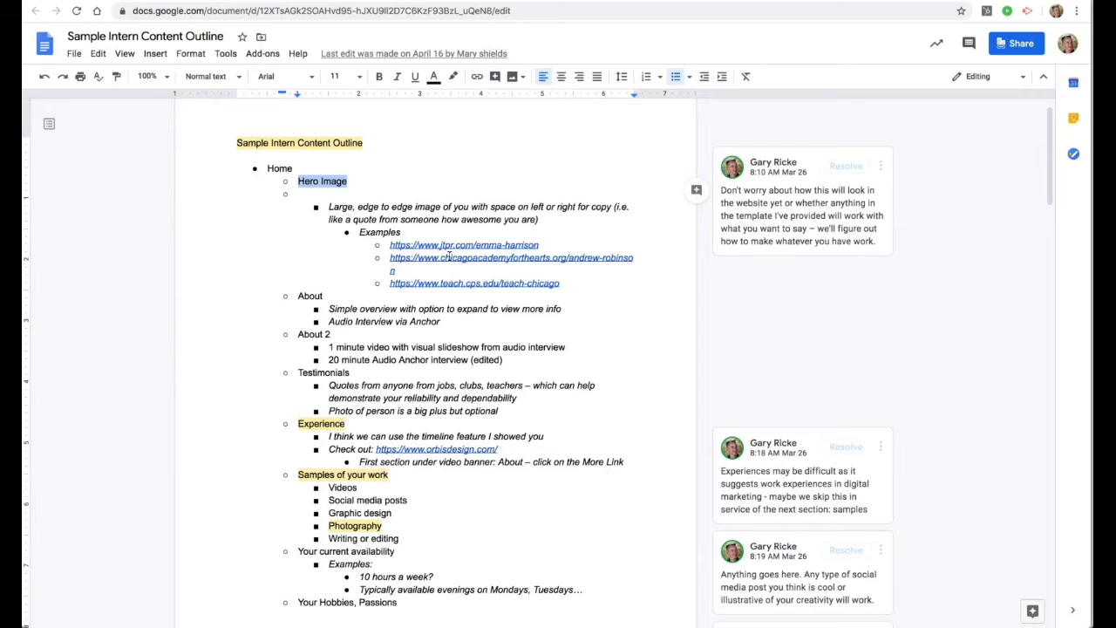
scroll("down", 3)
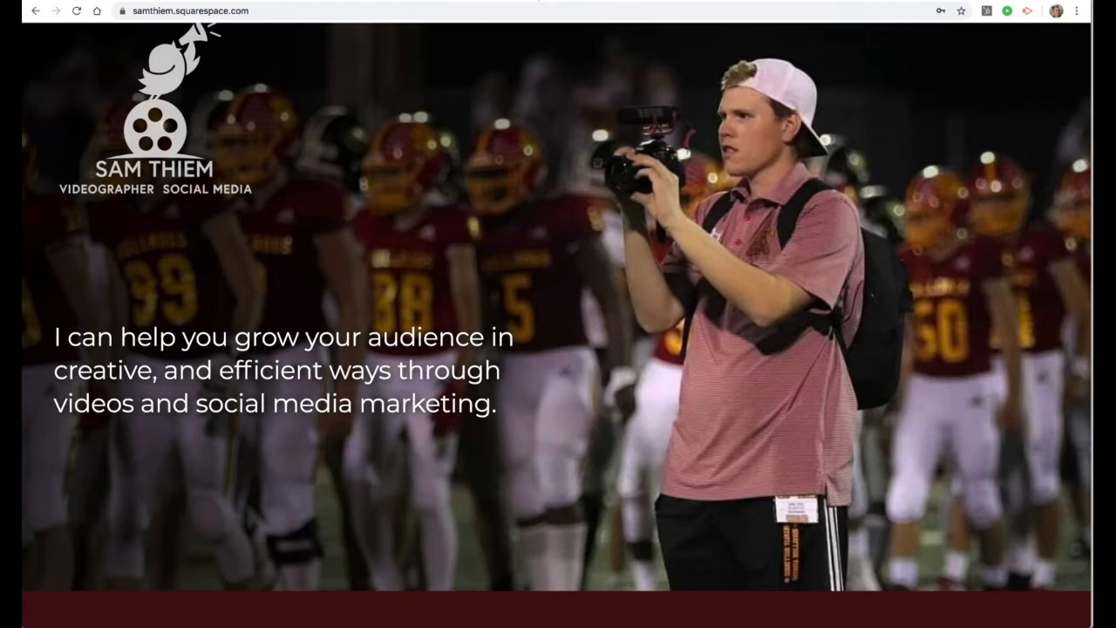
Step: Show the Sam Thiem hero image again as the layout example
scroll("down", 3)
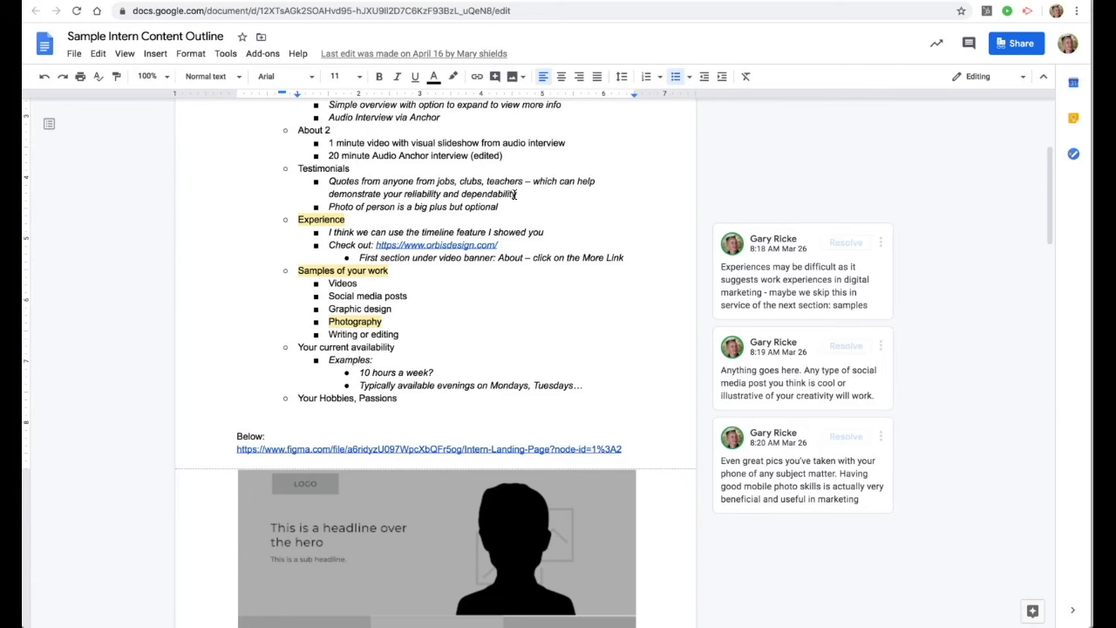
mouse_move(537, 196)
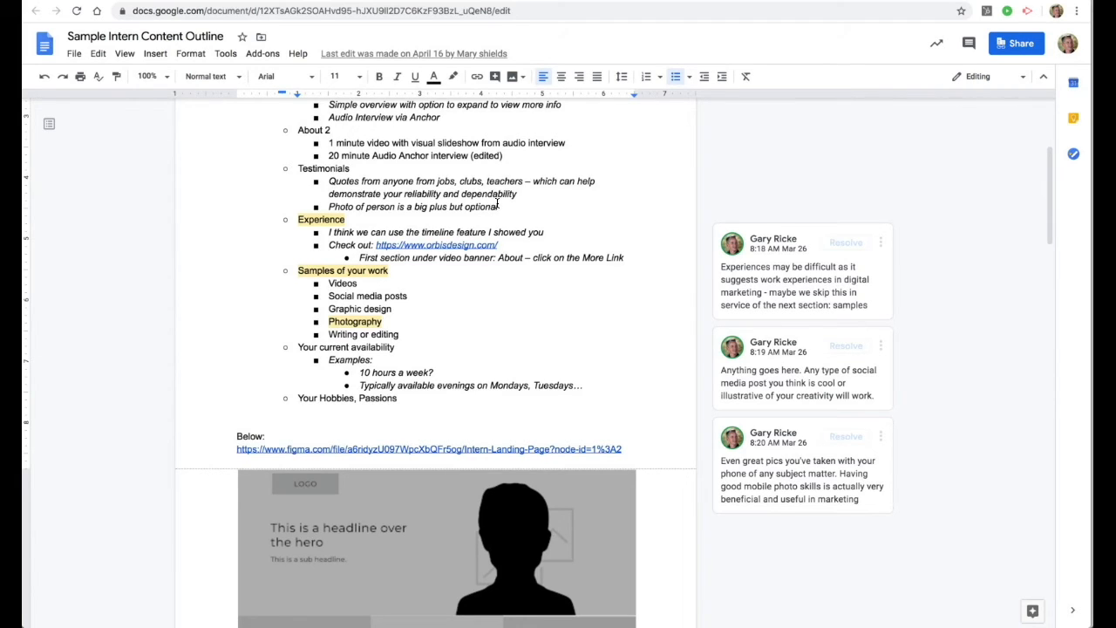
scroll("down", 3)
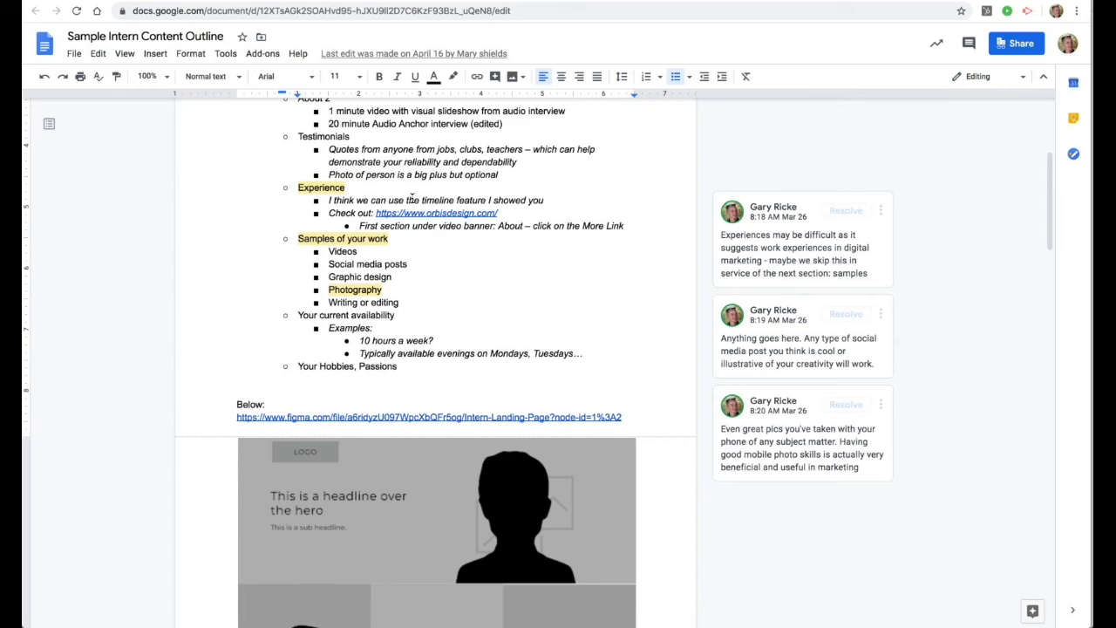
scroll("down", 3)
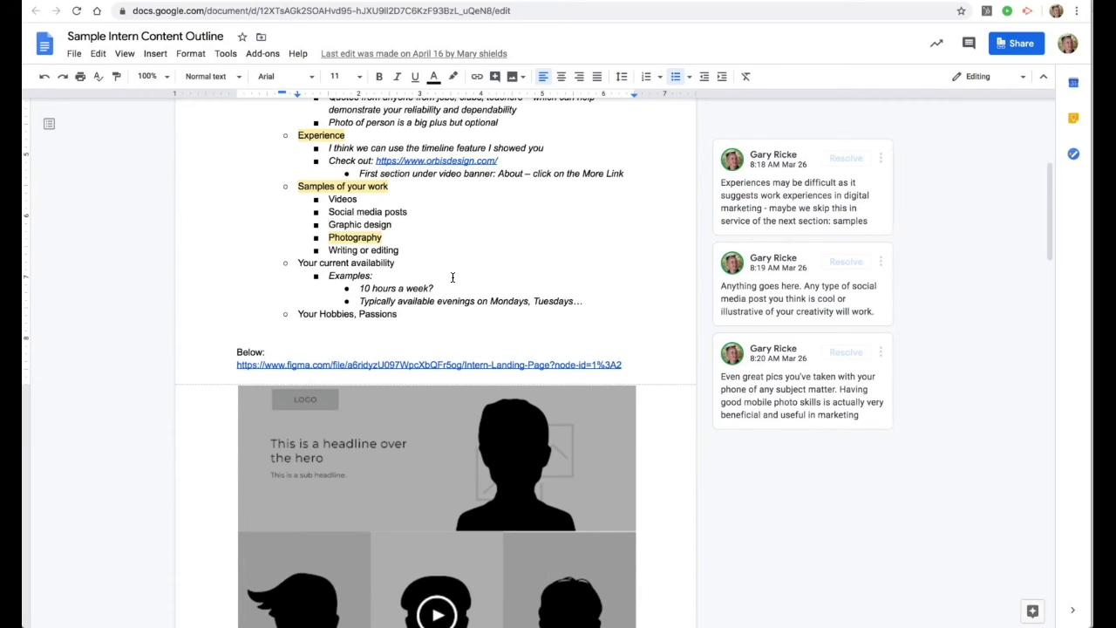
mouse_move(394, 251)
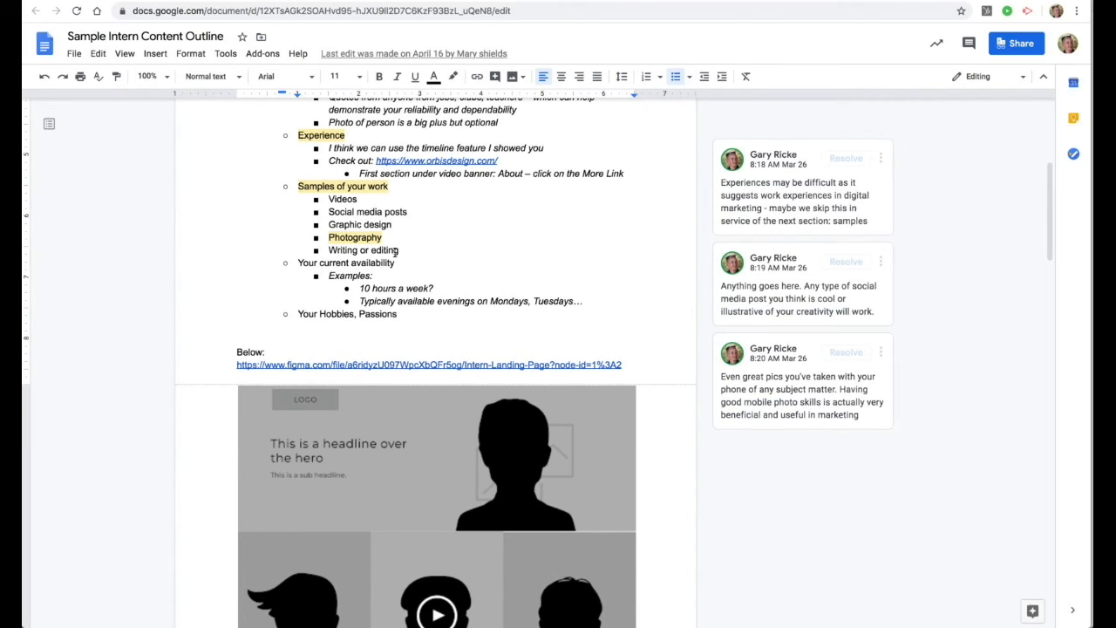
mouse_move(453, 230)
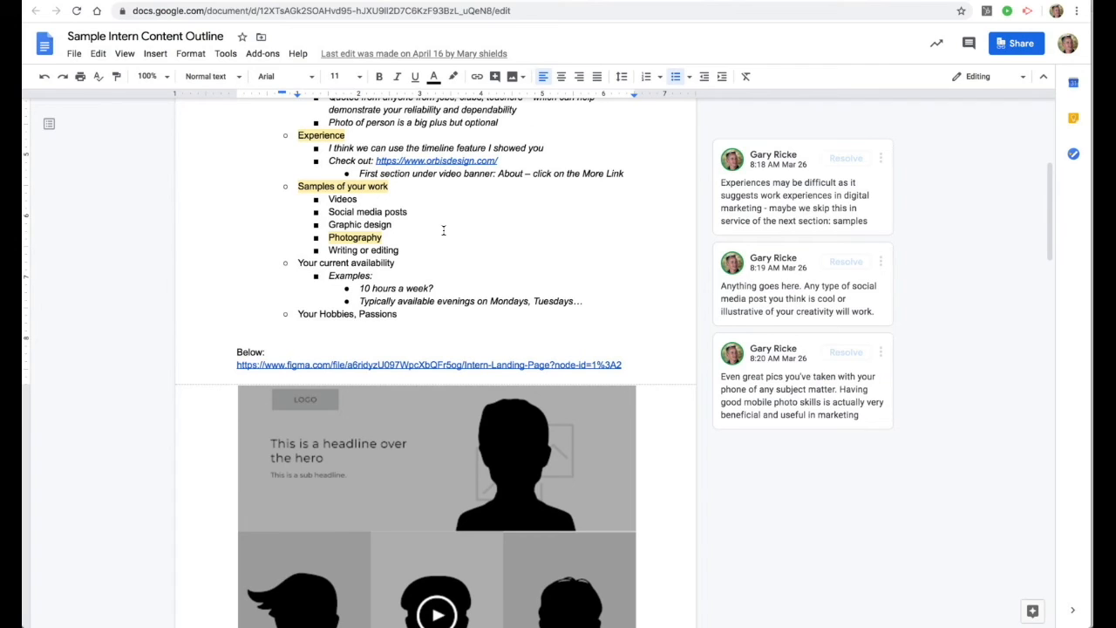
mouse_move(447, 238)
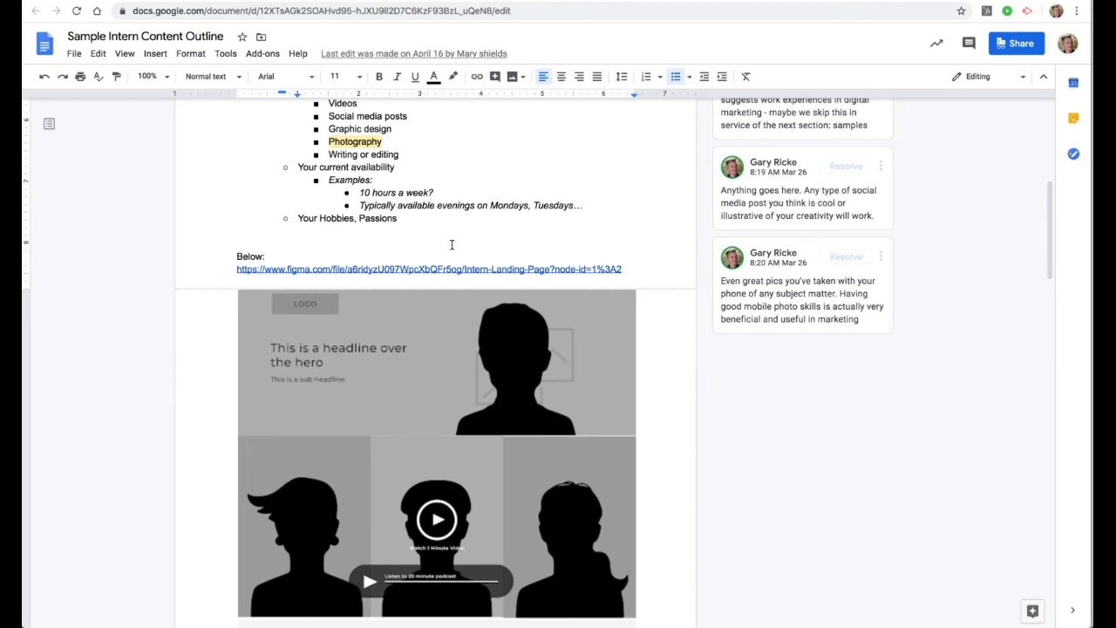
mouse_move(443, 216)
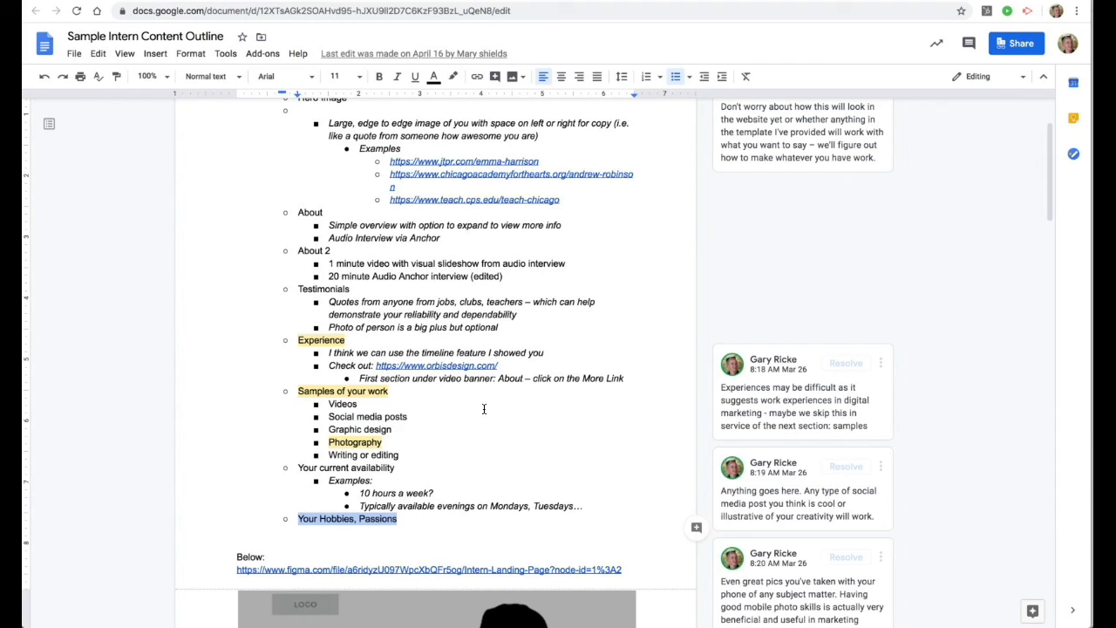
mouse_move(490, 464)
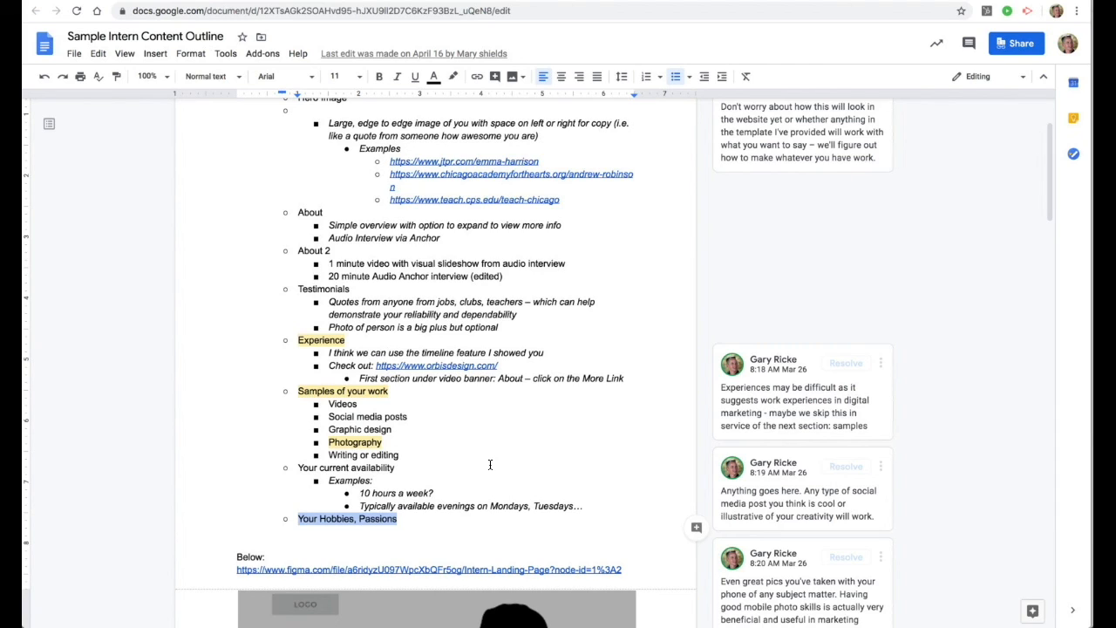